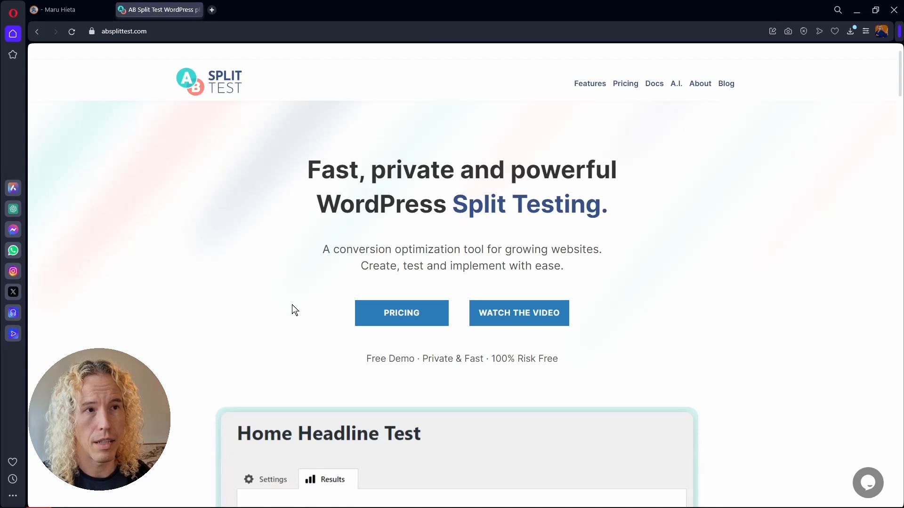
# Browse the pricing plans, then open the Free page and get AB Split Test Free.
pyautogui.click(401, 313)
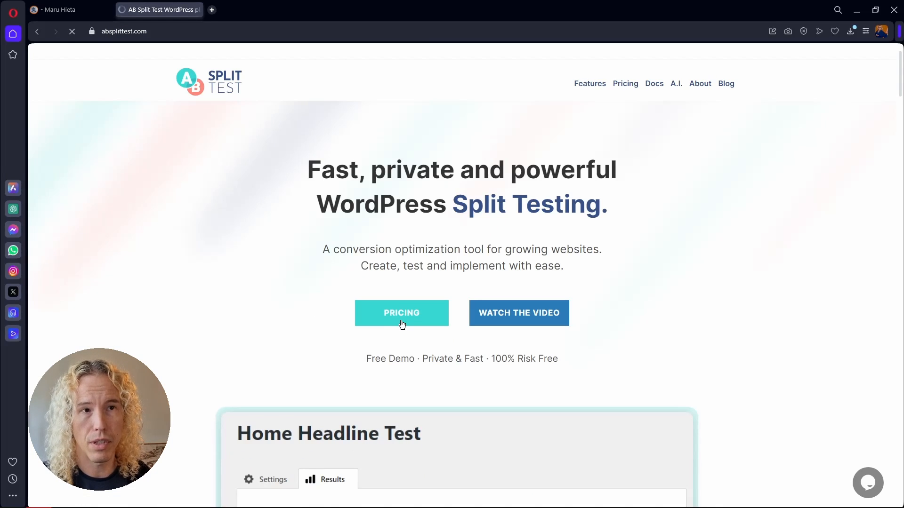
pyautogui.click(401, 313)
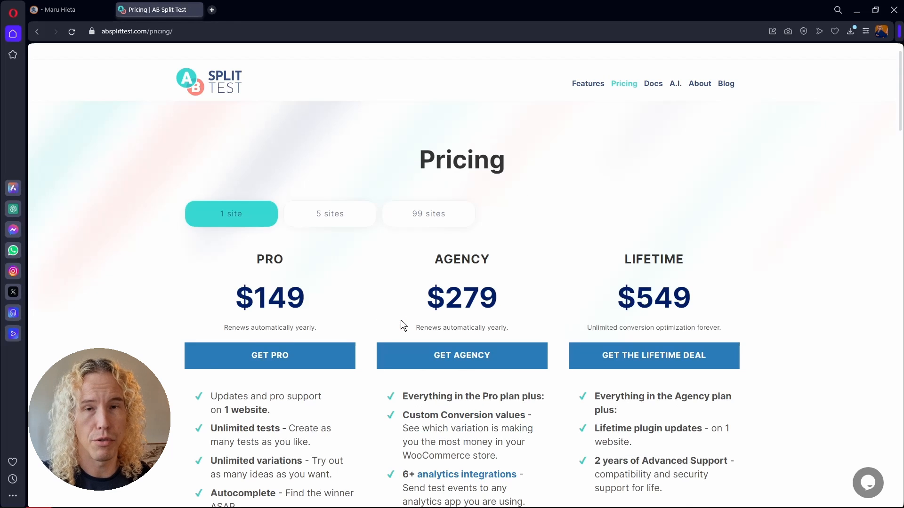
pyautogui.scroll(-3)
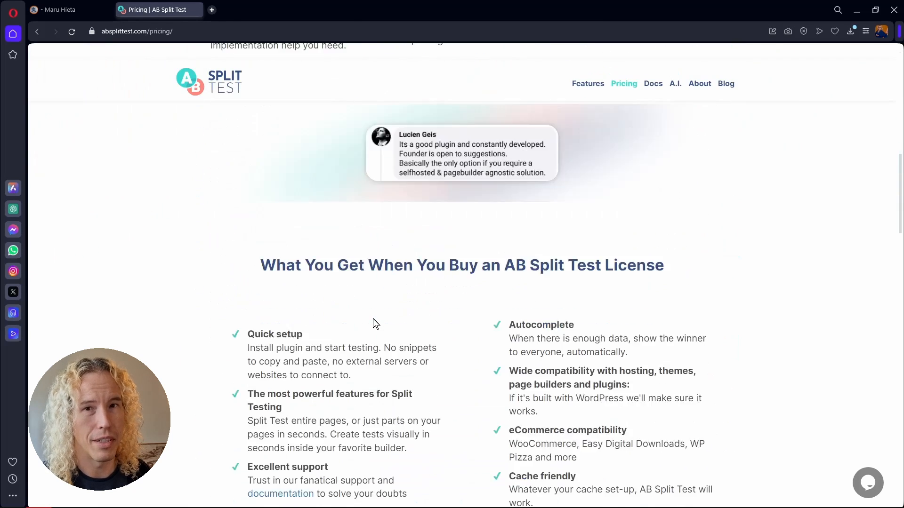
pyautogui.scroll(-3)
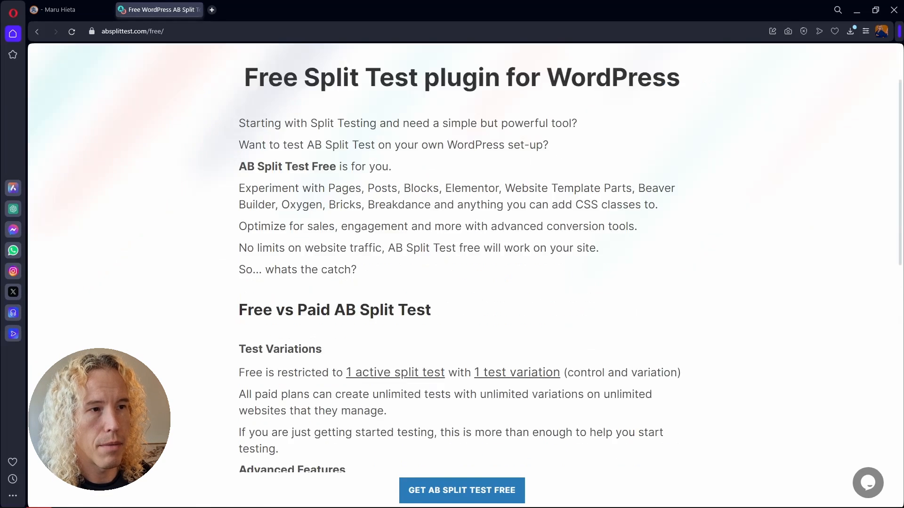
pyautogui.scroll(3)
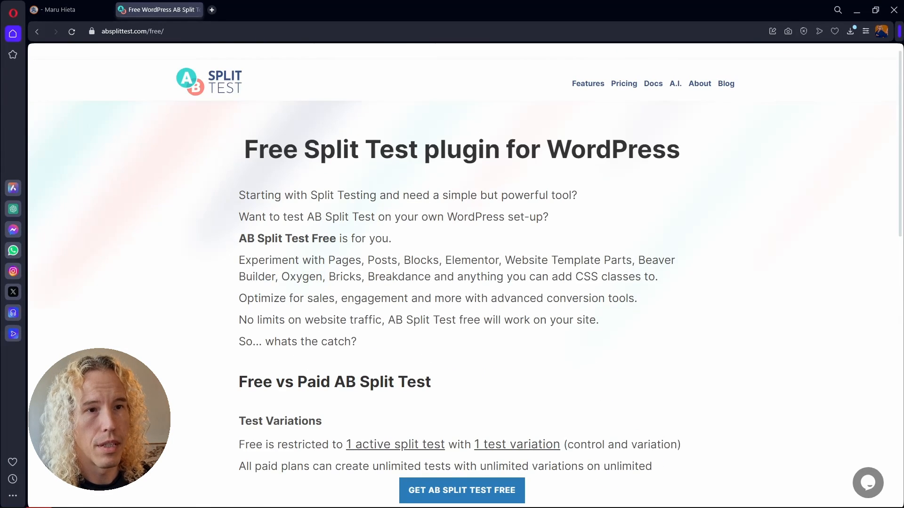
pyautogui.click(72, 31)
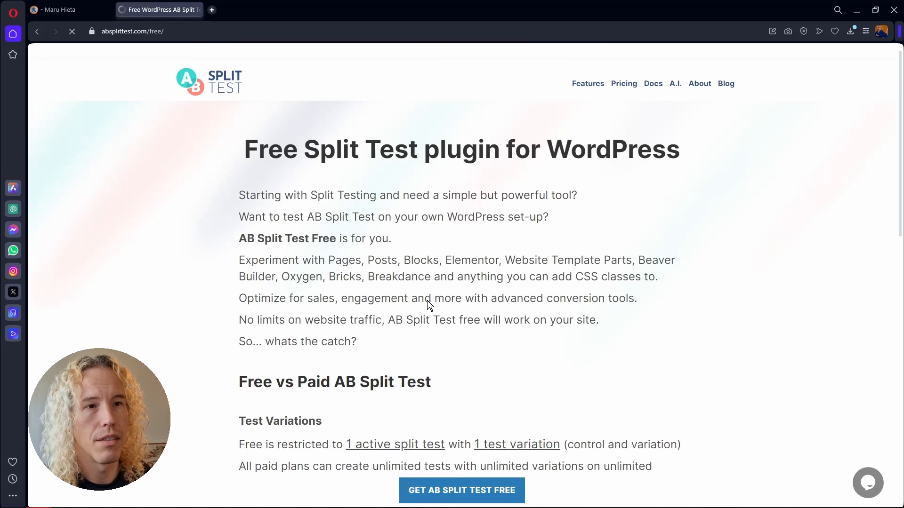
pyautogui.click(462, 491)
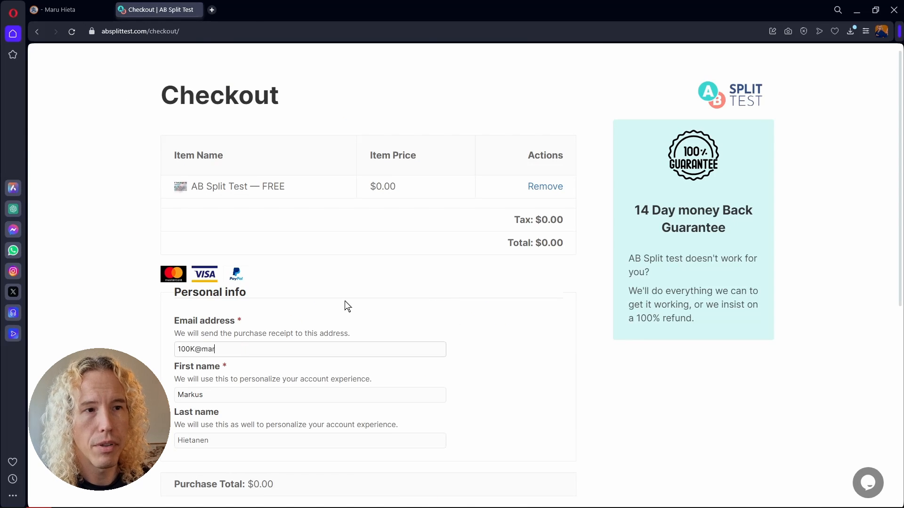
# Complete the $0.00 checkout with Free Download, then switch to the WordPress dashboard tab.
pyautogui.scroll(-3)
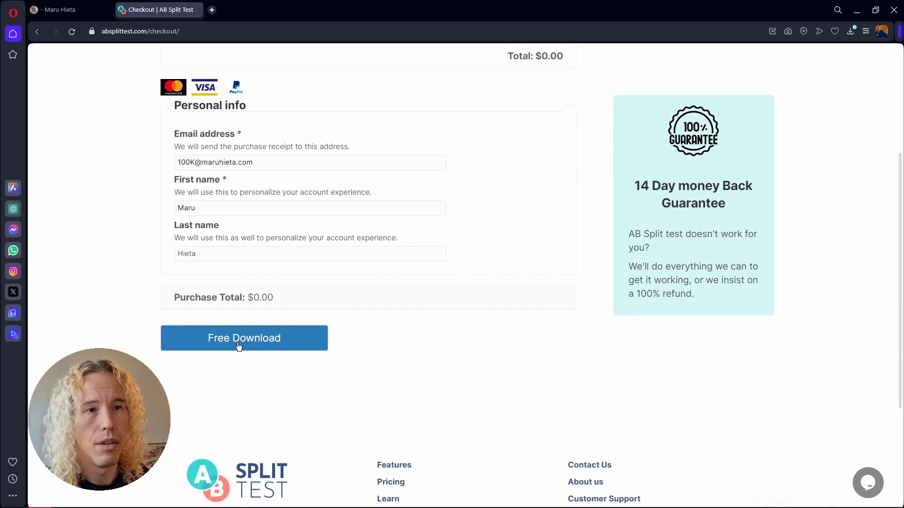
pyautogui.click(243, 339)
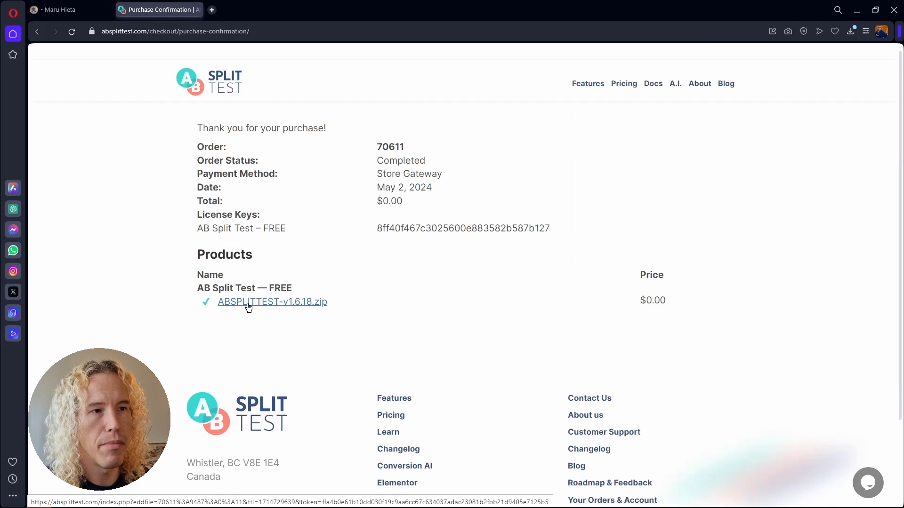
pyautogui.moveTo(435, 431)
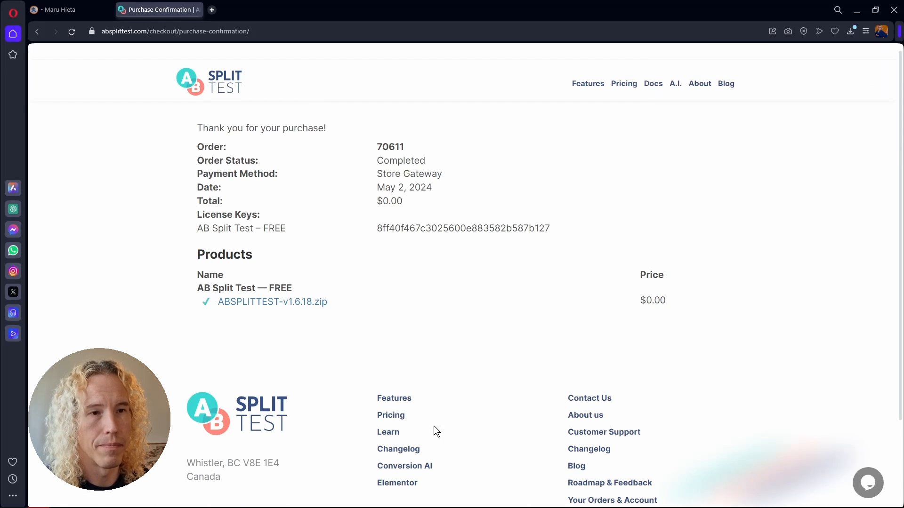
pyautogui.click(69, 10)
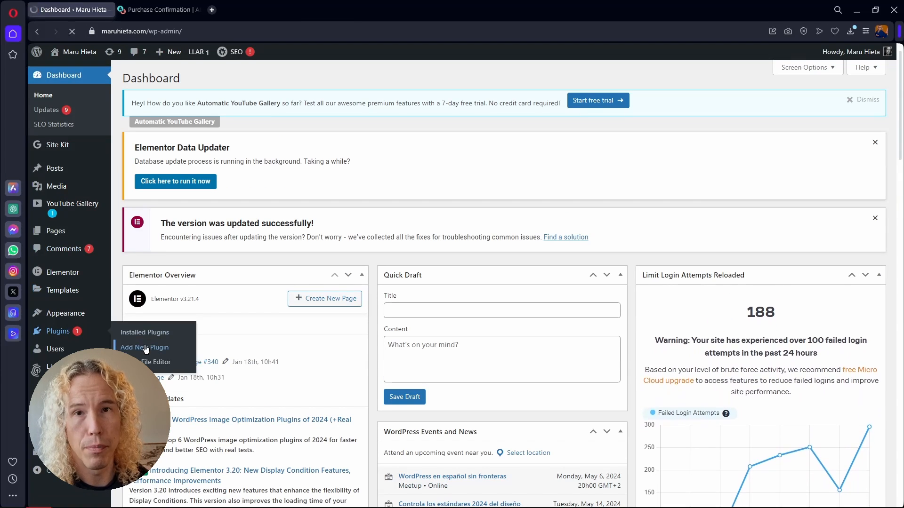
# Upload the AB Split Test zip under Plugins > Add New, install and activate it.
pyautogui.click(145, 347)
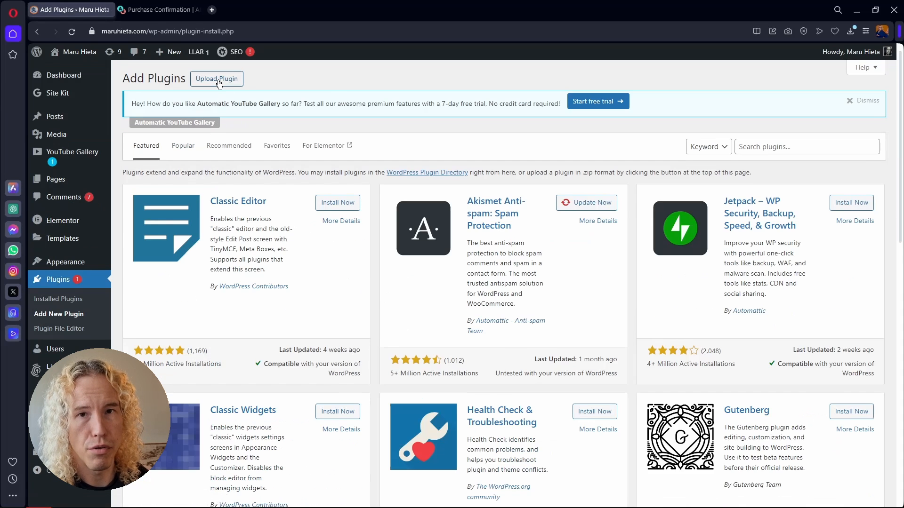
pyautogui.click(216, 78)
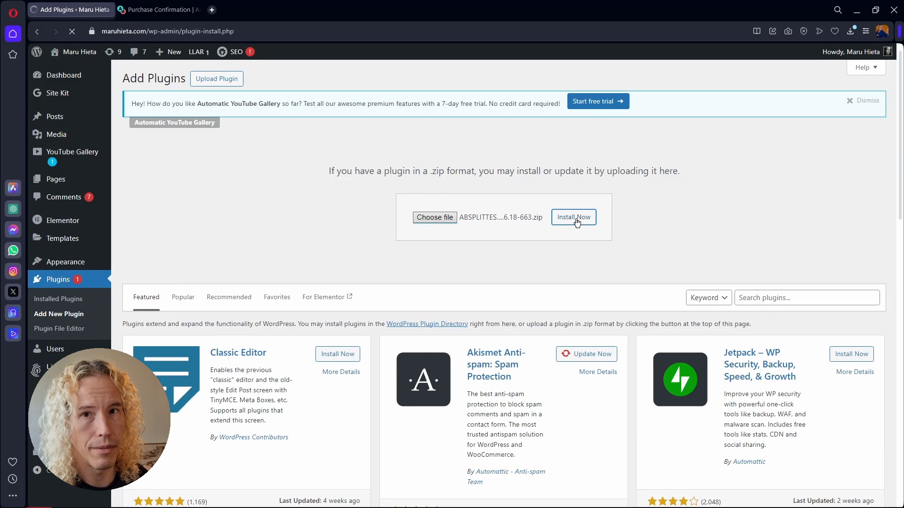
pyautogui.click(572, 218)
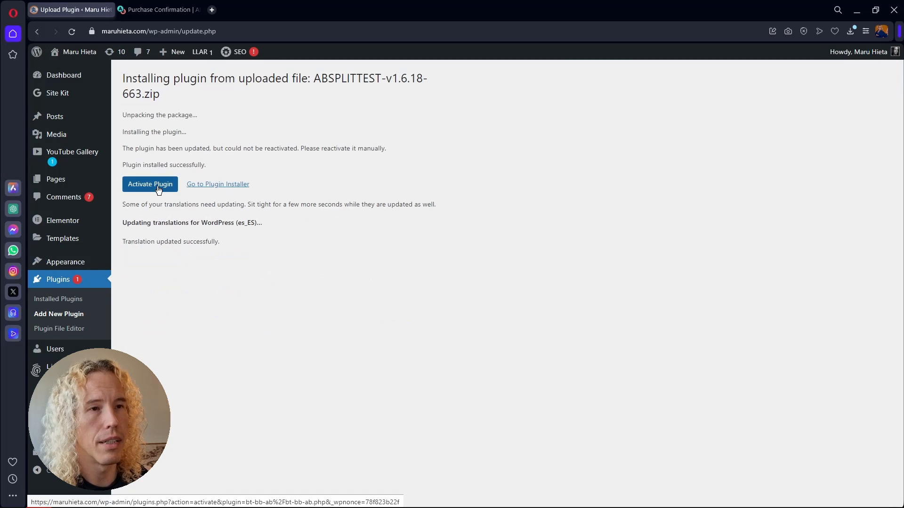
pyautogui.click(150, 184)
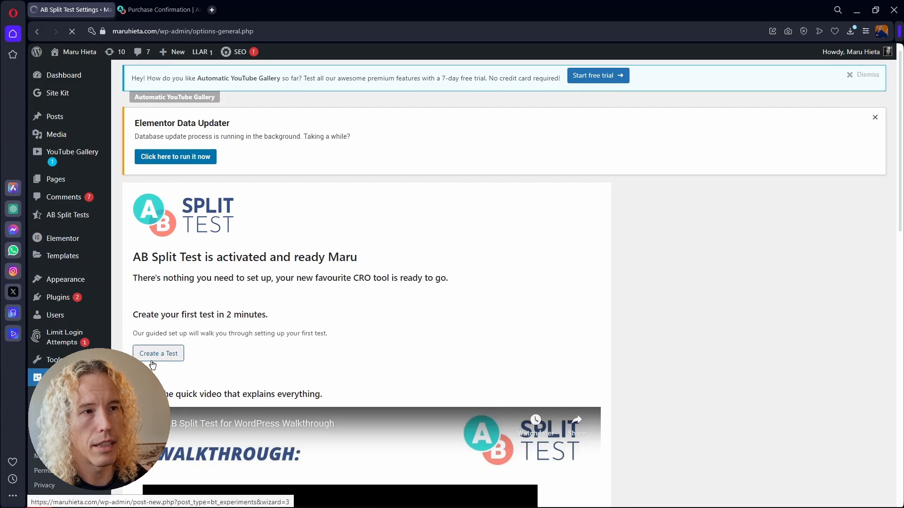
# Create a test, choose 'I Know What to Test', and dismiss the tour popup.
pyautogui.click(158, 353)
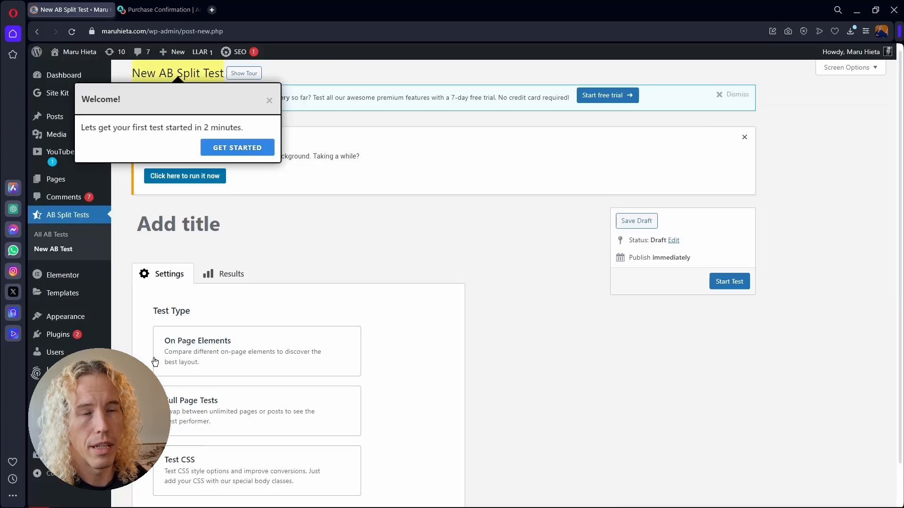
pyautogui.click(237, 147)
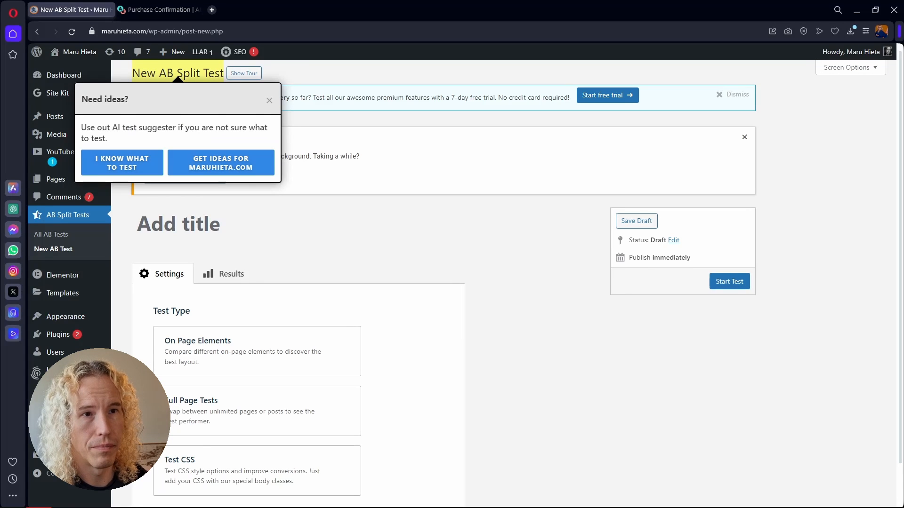
pyautogui.click(121, 163)
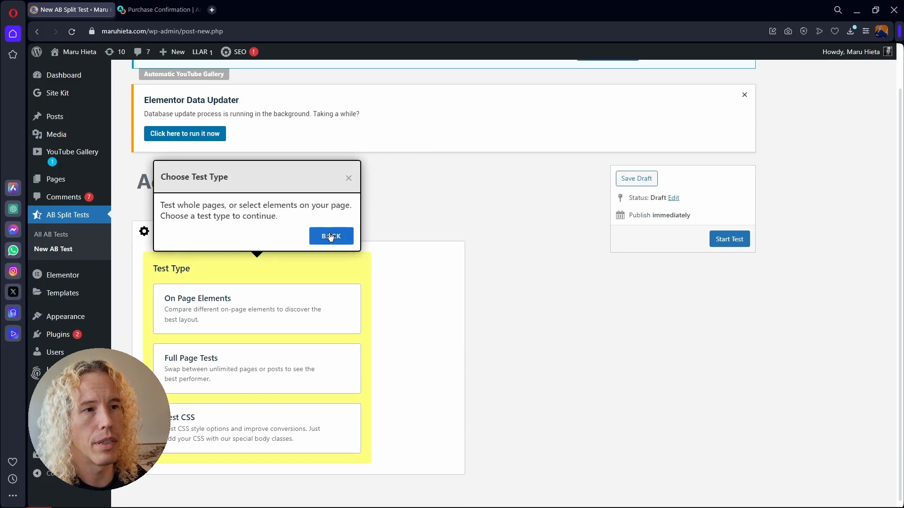
pyautogui.click(331, 236)
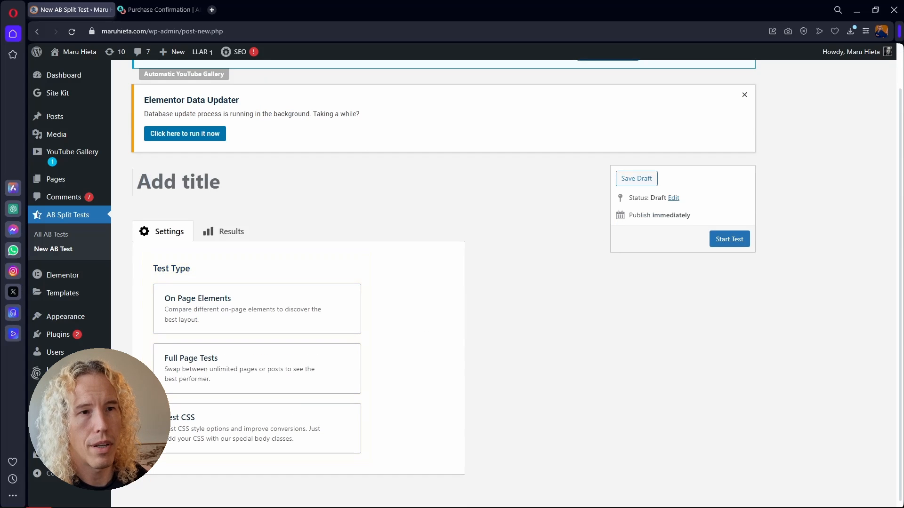
pyautogui.moveTo(298, 225)
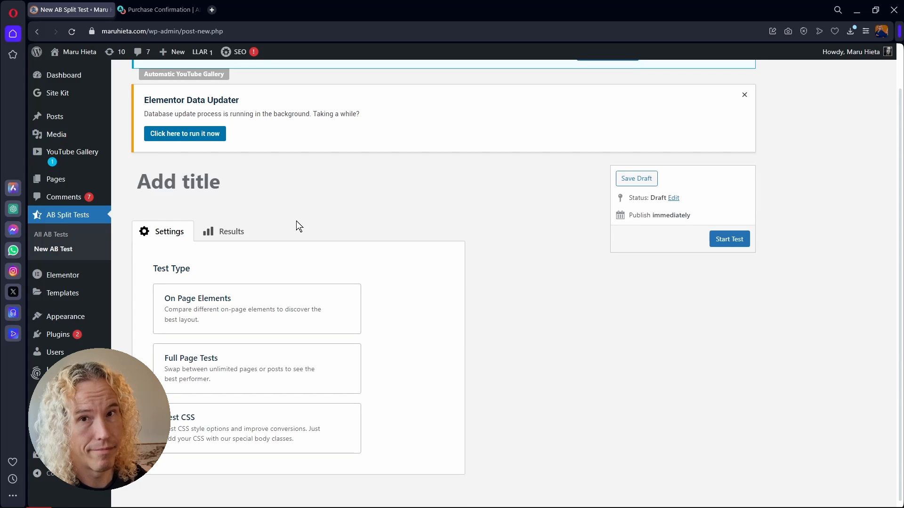
# Enter '1st Test' as the split test's title.
pyautogui.write('1st Test')
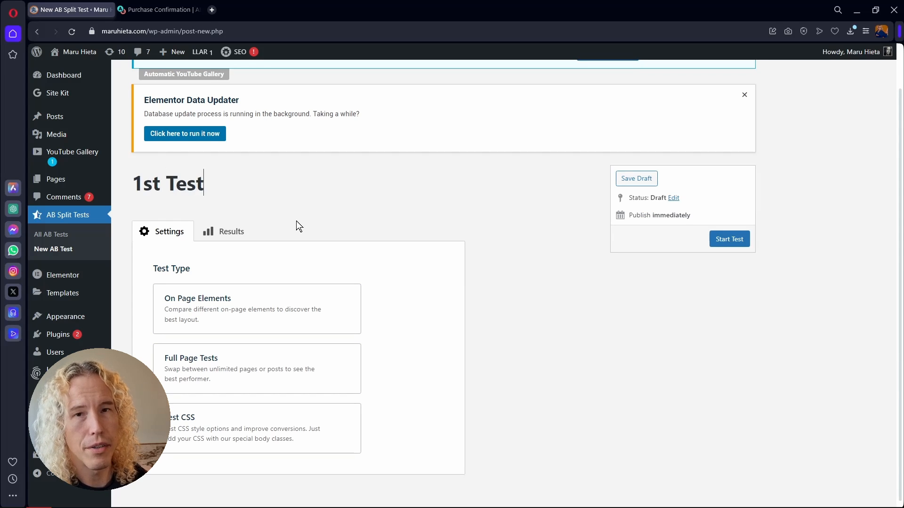
pyautogui.moveTo(229, 313)
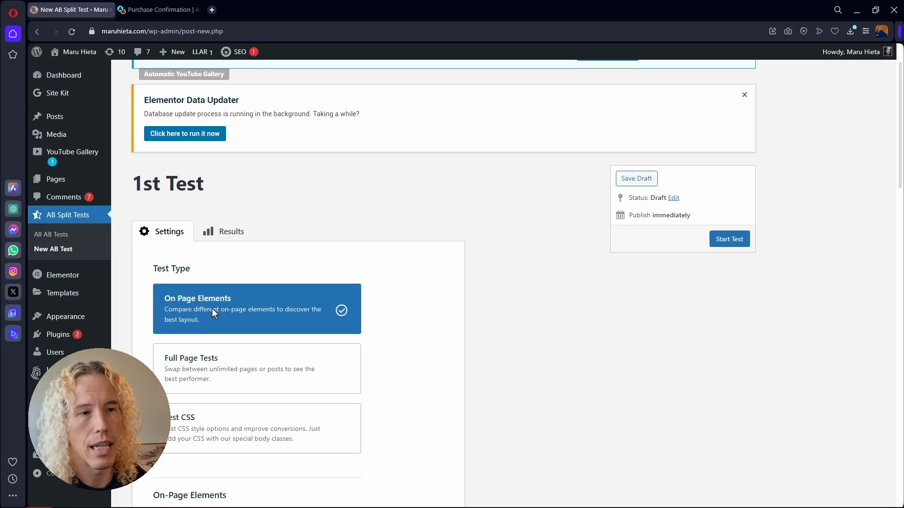
# Select the On Page Elements test type and scroll to its tagging instructions.
pyautogui.click(636, 179)
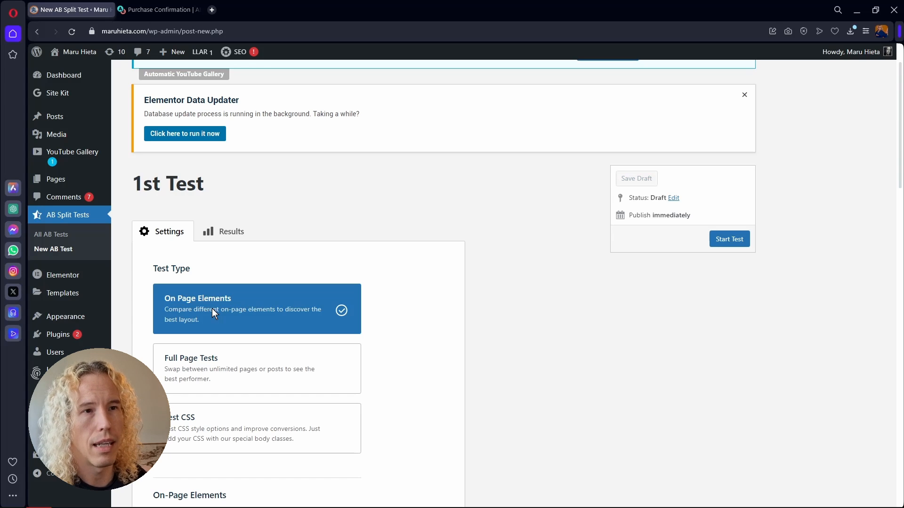
pyautogui.scroll(-3)
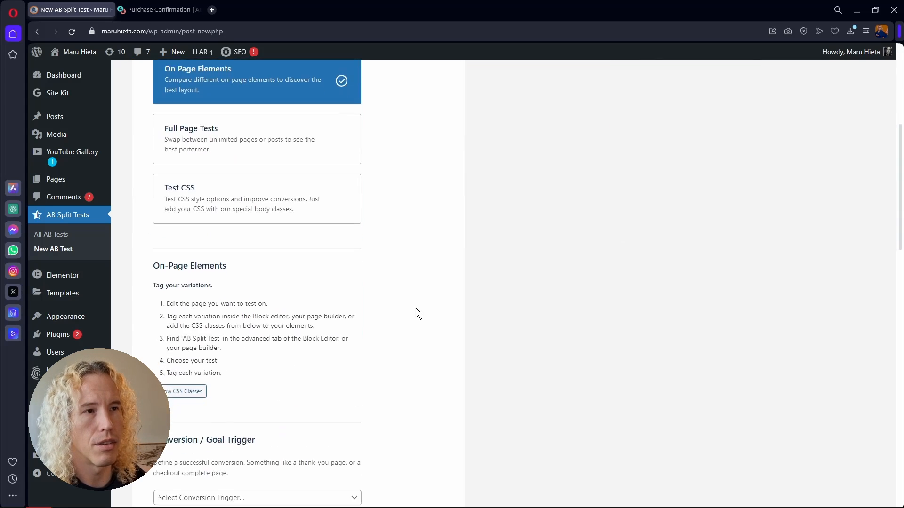
pyautogui.scroll(-3)
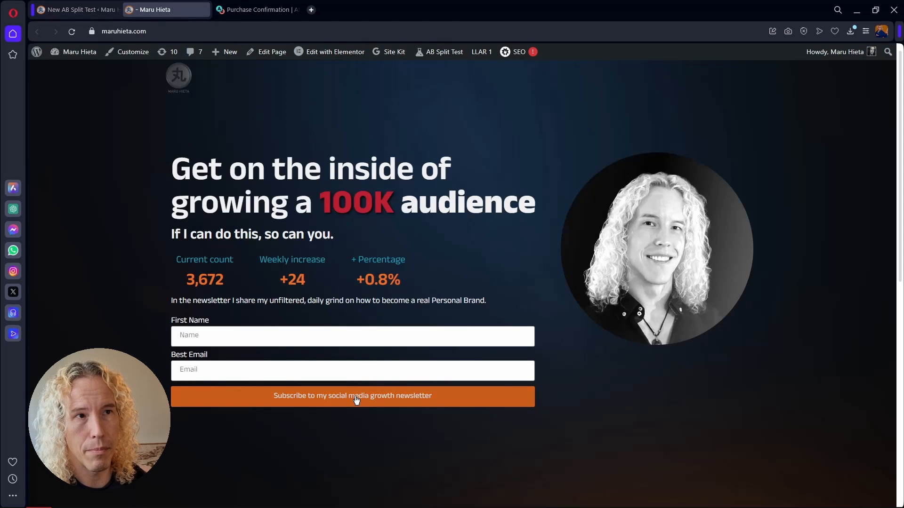
# Submit the empty newsletter signup form to trigger its required-field warning.
pyautogui.click(352, 370)
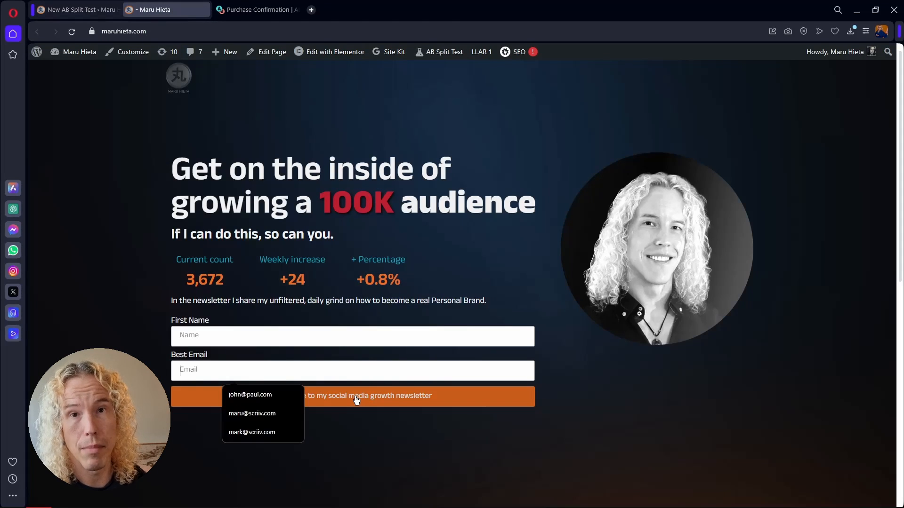
pyautogui.click(352, 396)
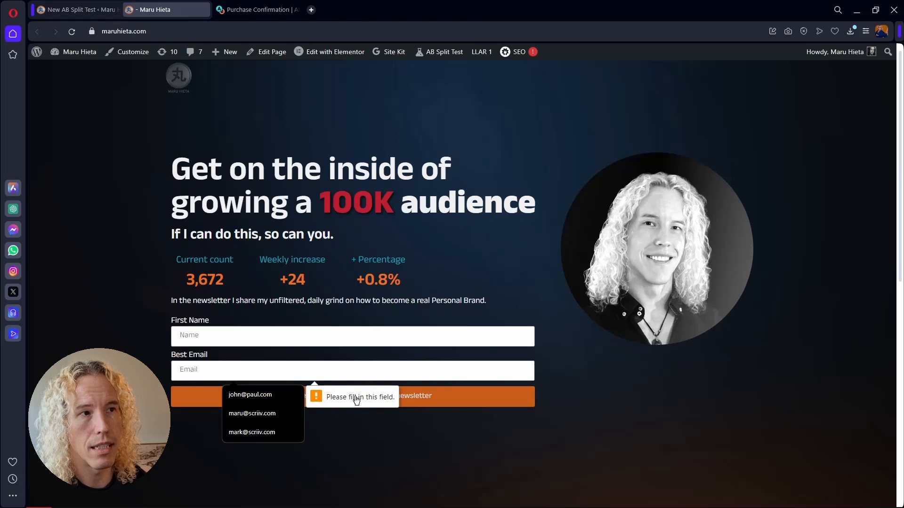
pyautogui.moveTo(344, 433)
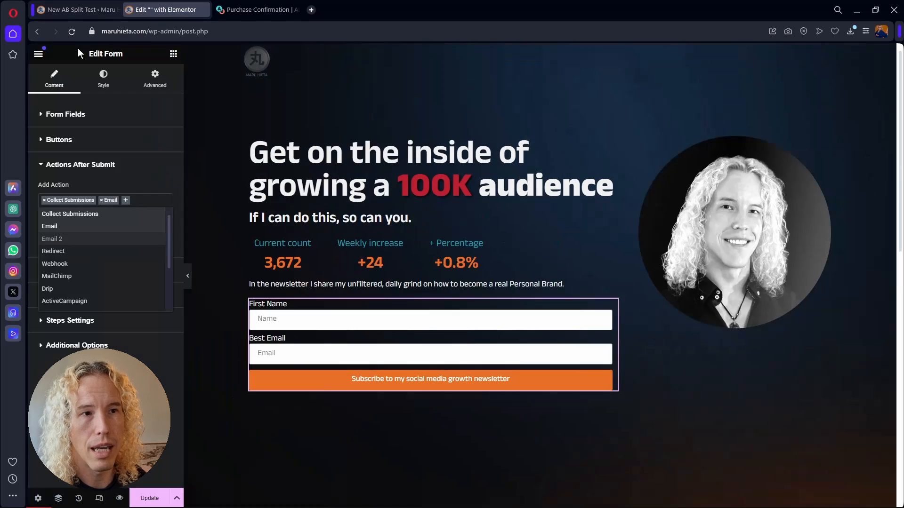
# Check the test's conversion trigger options, then copy the Thanks! page slug via Quick Edit.
pyautogui.click(75, 10)
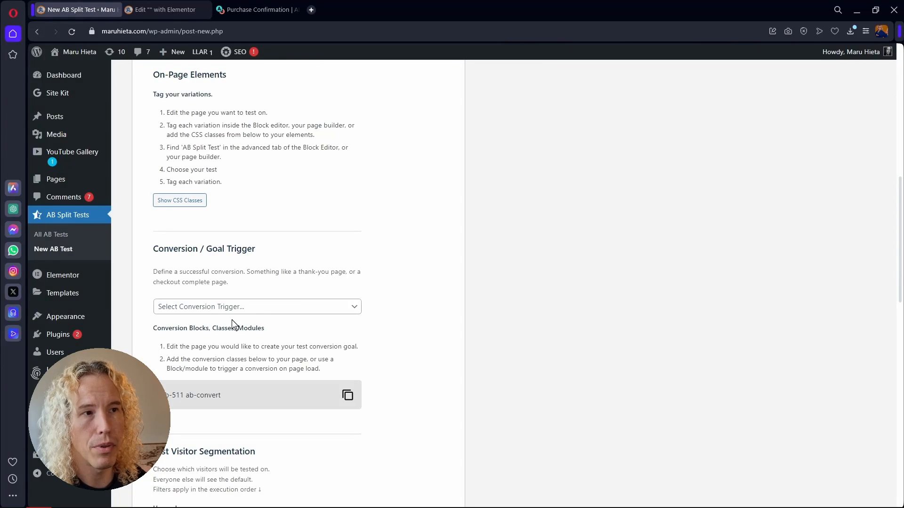
pyautogui.click(256, 306)
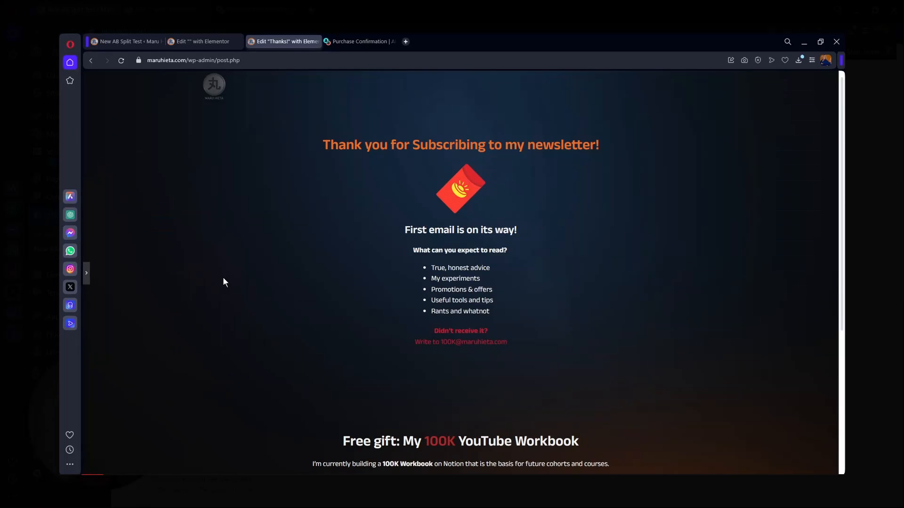
pyautogui.click(257, 306)
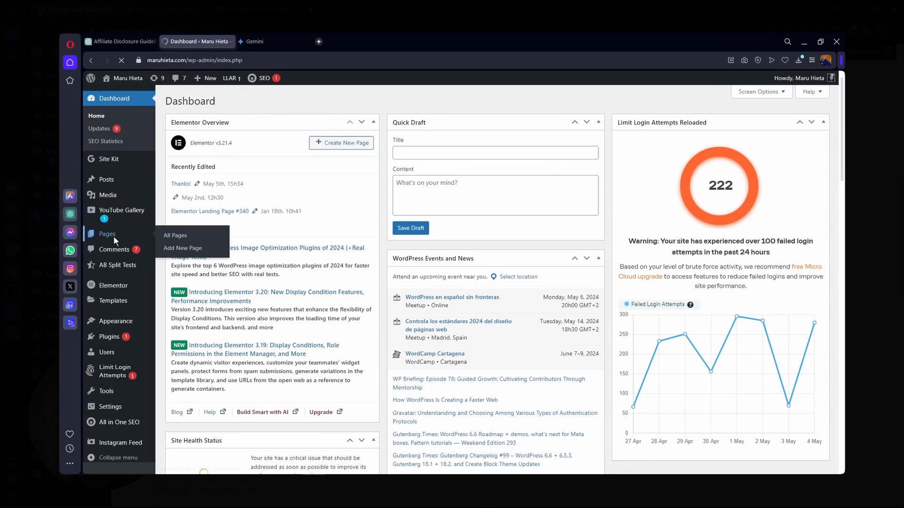
pyautogui.click(175, 235)
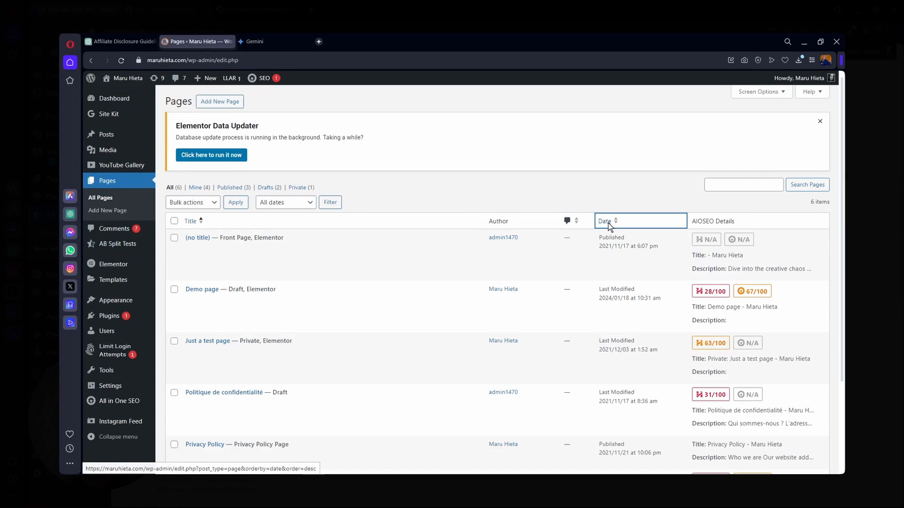
pyautogui.click(604, 221)
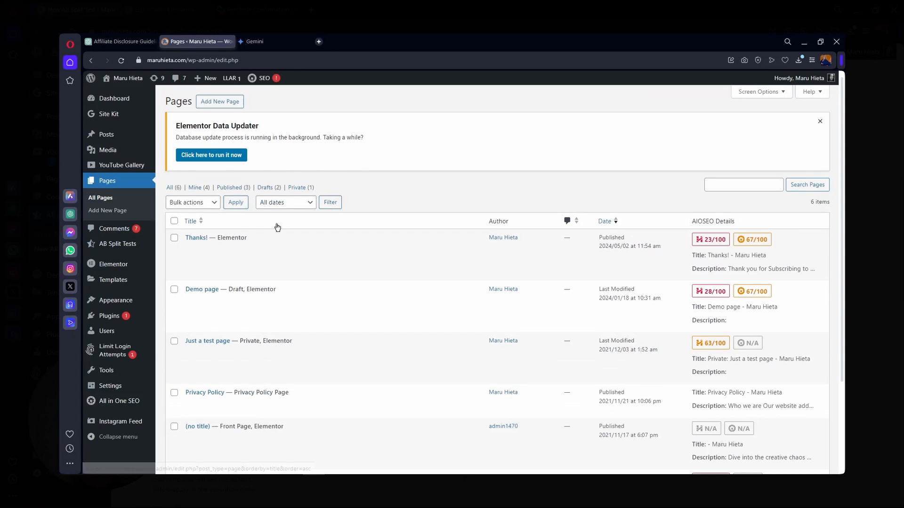
pyautogui.click(217, 237)
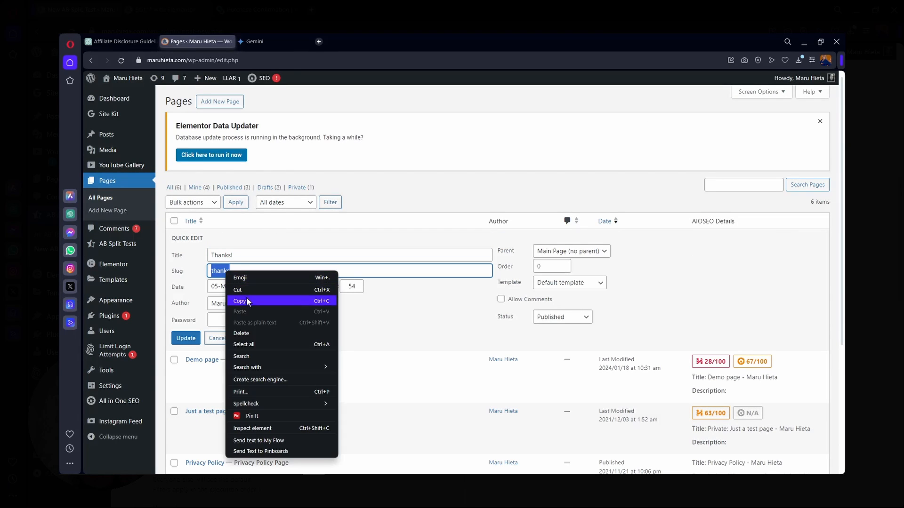
pyautogui.click(240, 301)
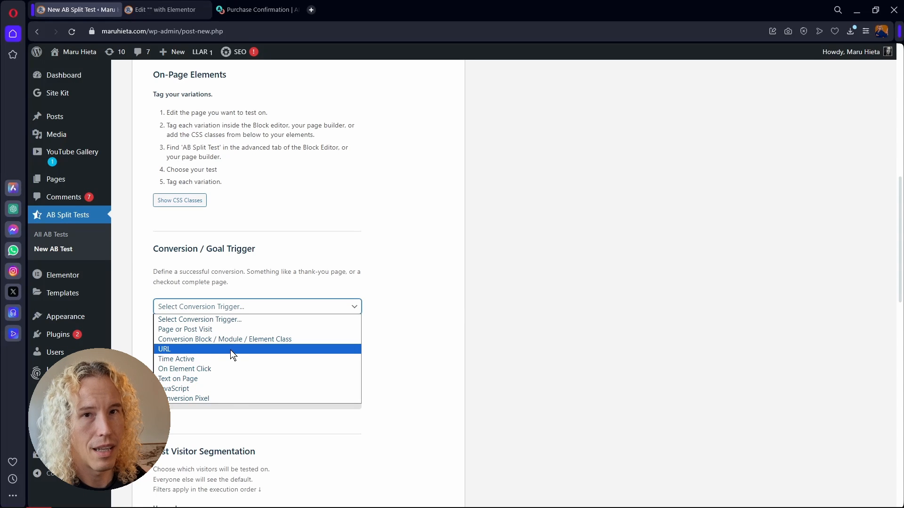
# Set the conversion trigger to a URL visit, entering 'thanks' as the URL.
pyautogui.click(164, 349)
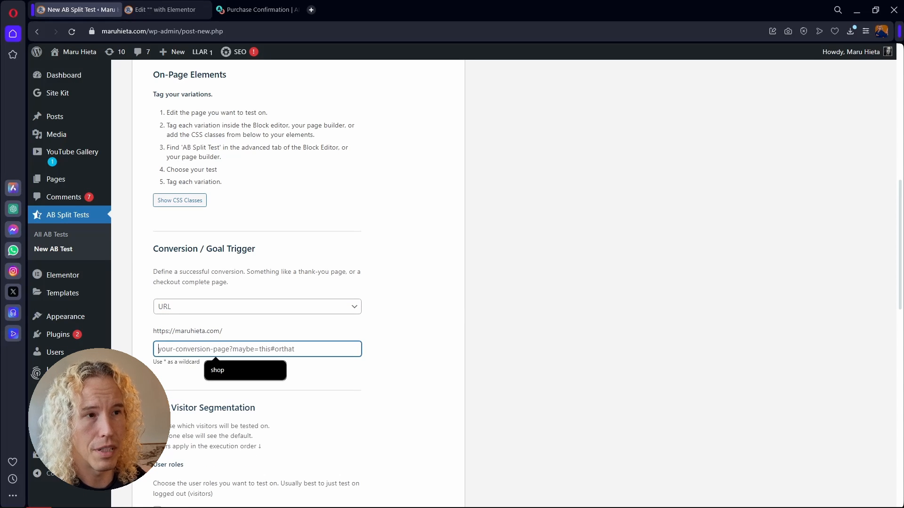
pyautogui.write('thanks')
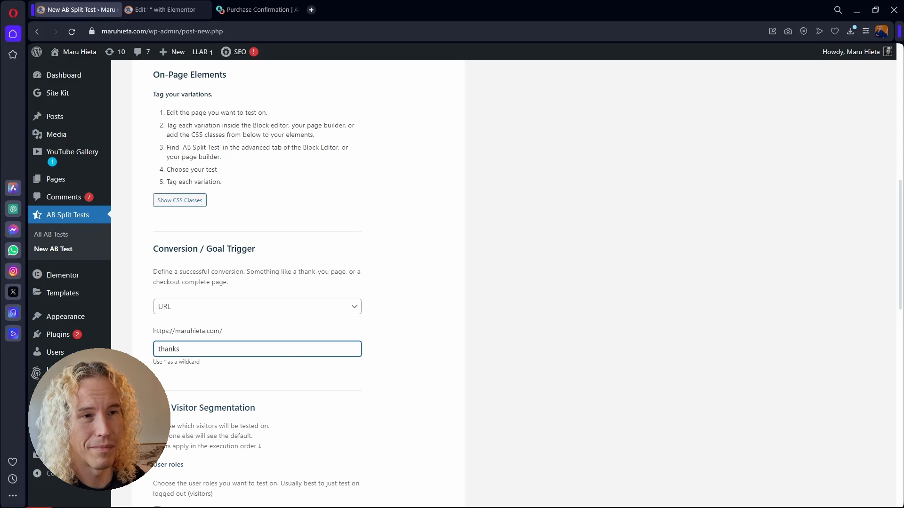
pyautogui.moveTo(391, 346)
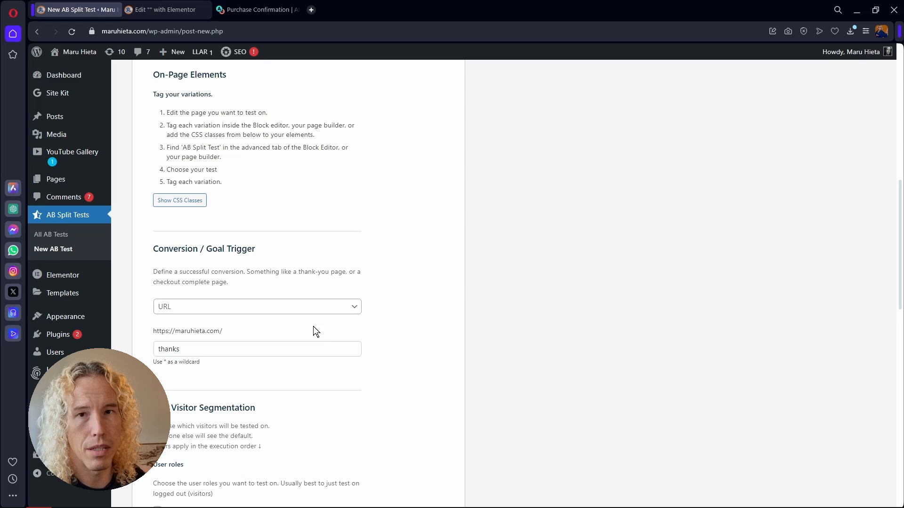
pyautogui.scroll(-3)
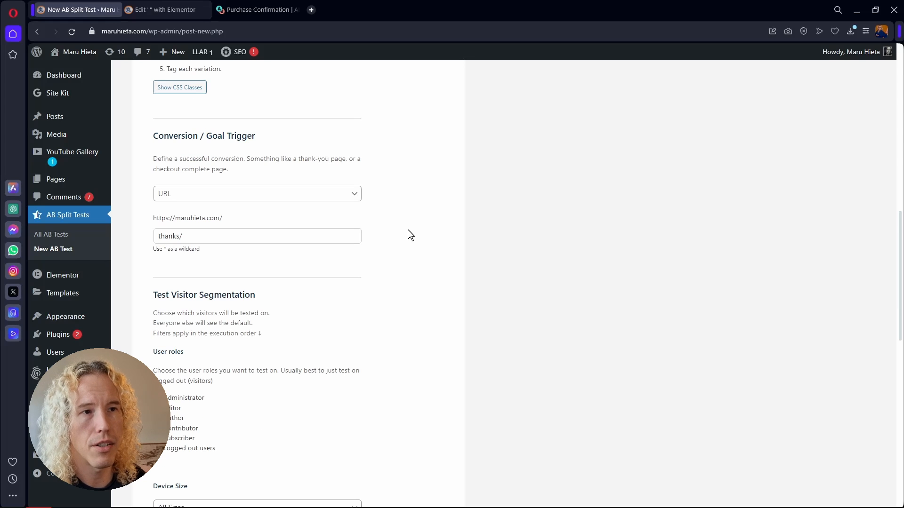
pyautogui.moveTo(388, 249)
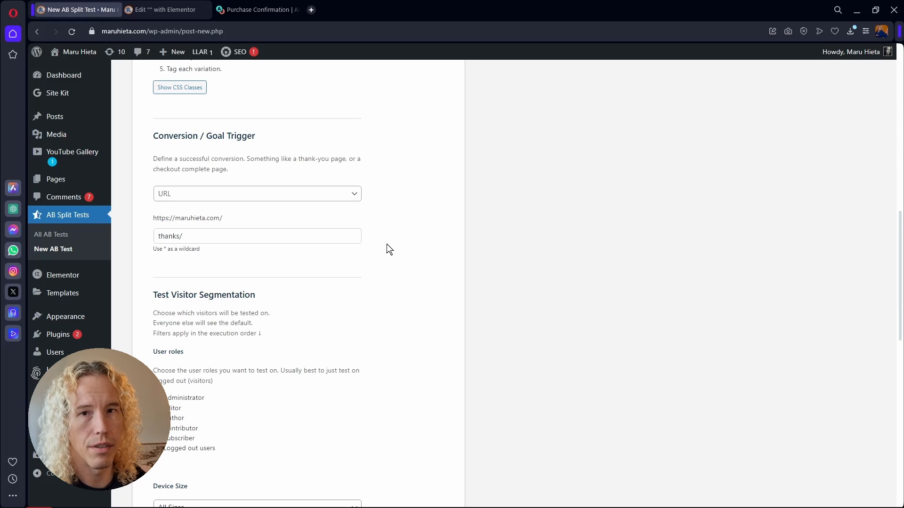
pyautogui.scroll(-3)
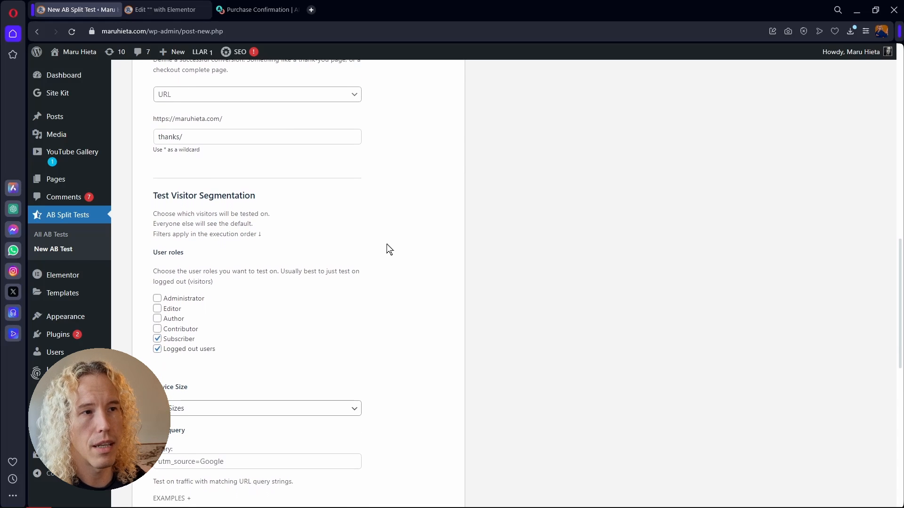
pyautogui.scroll(-3)
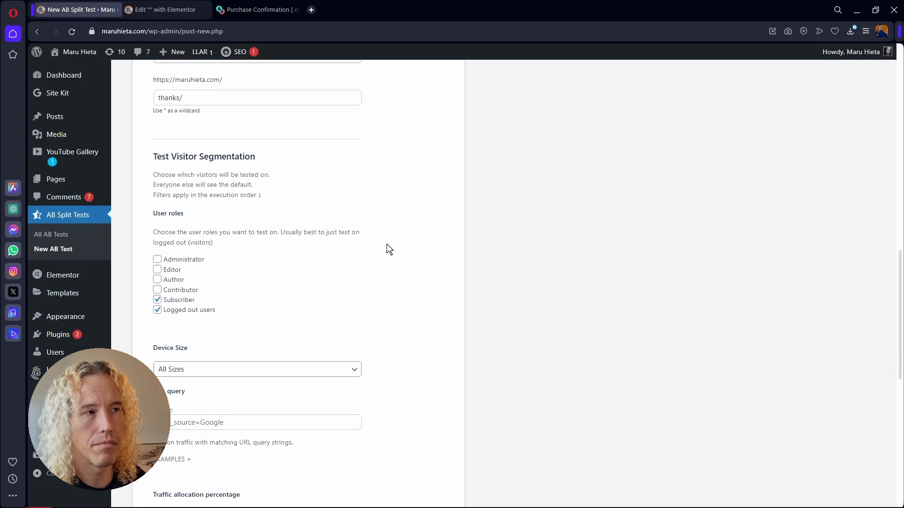
pyautogui.scroll(-3)
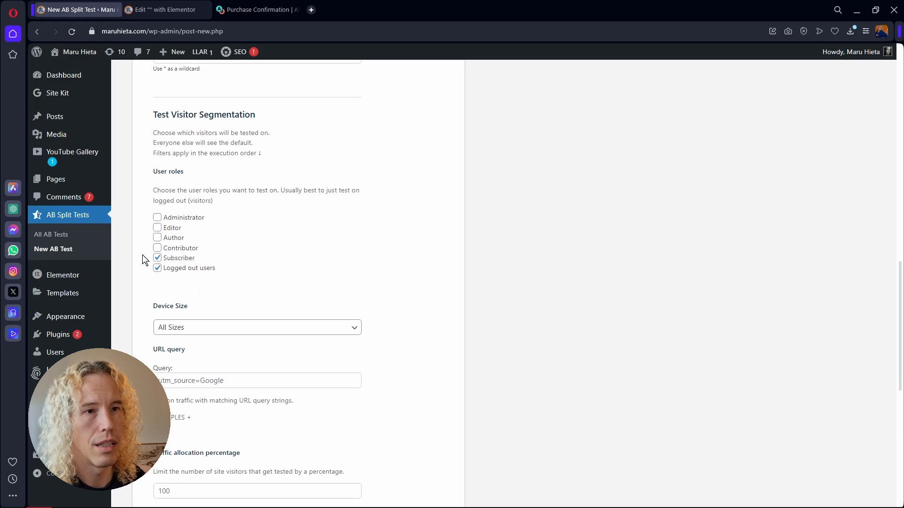
pyautogui.moveTo(215, 279)
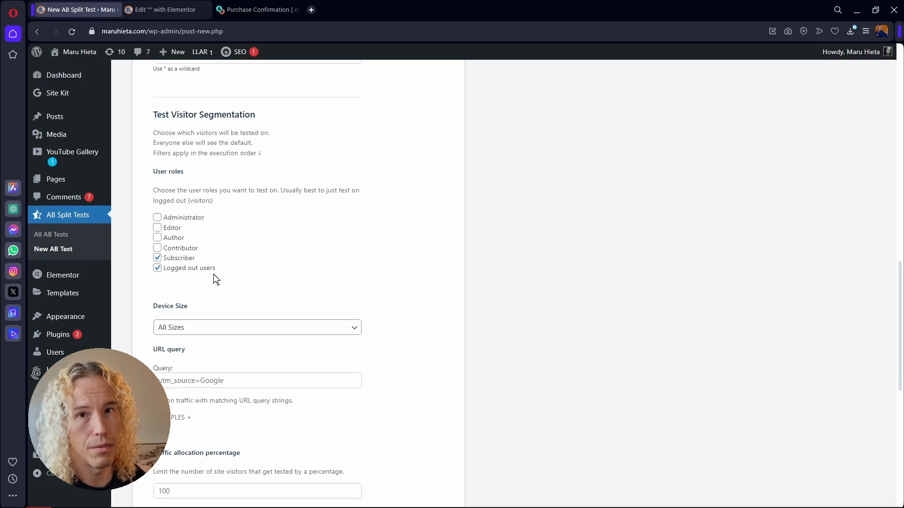
pyautogui.moveTo(257, 276)
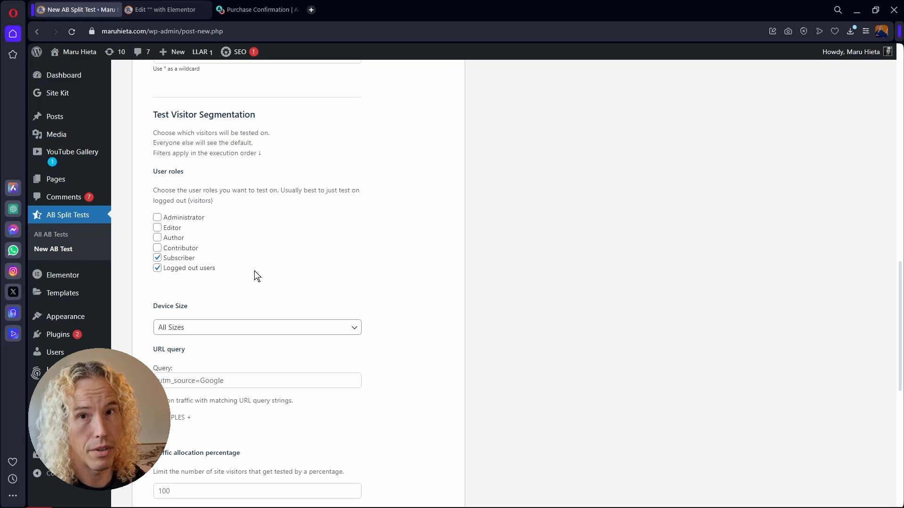
pyautogui.moveTo(421, 308)
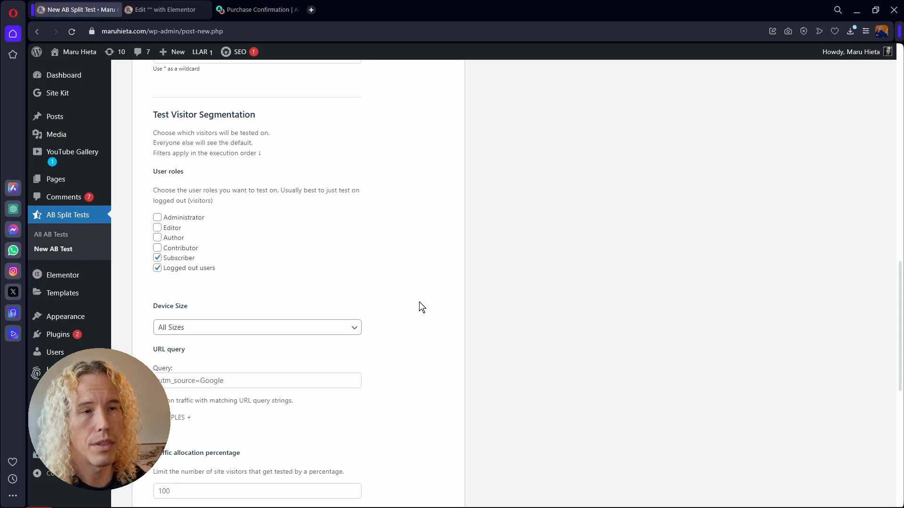
# Keep Device Size on All Sizes and expand the URL query examples.
pyautogui.scroll(-3)
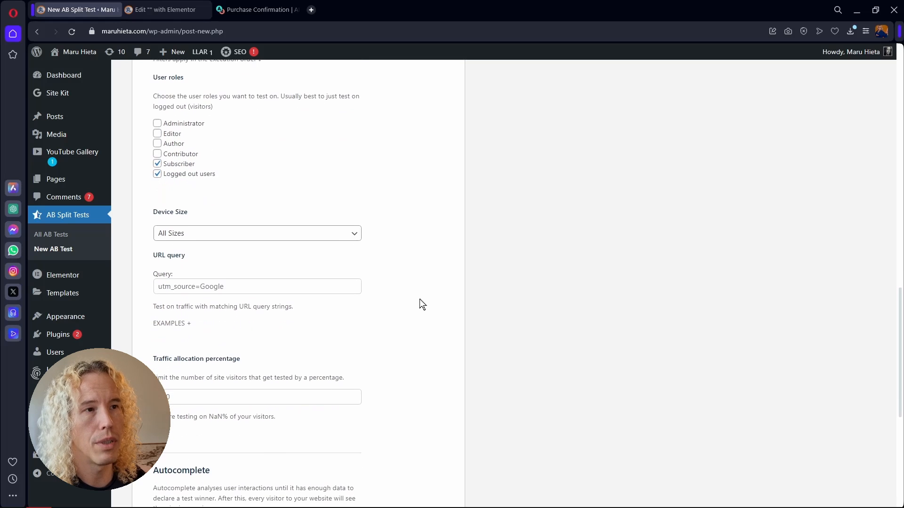
pyautogui.scroll(-3)
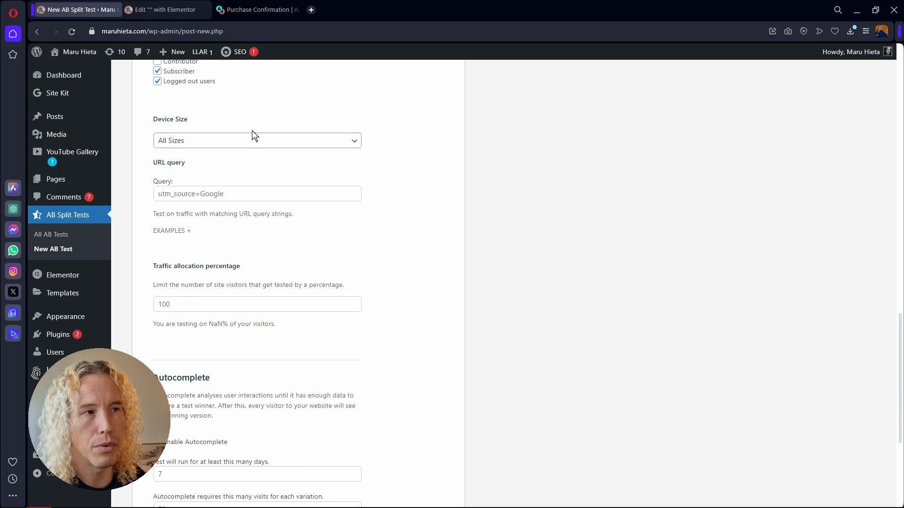
pyautogui.click(256, 140)
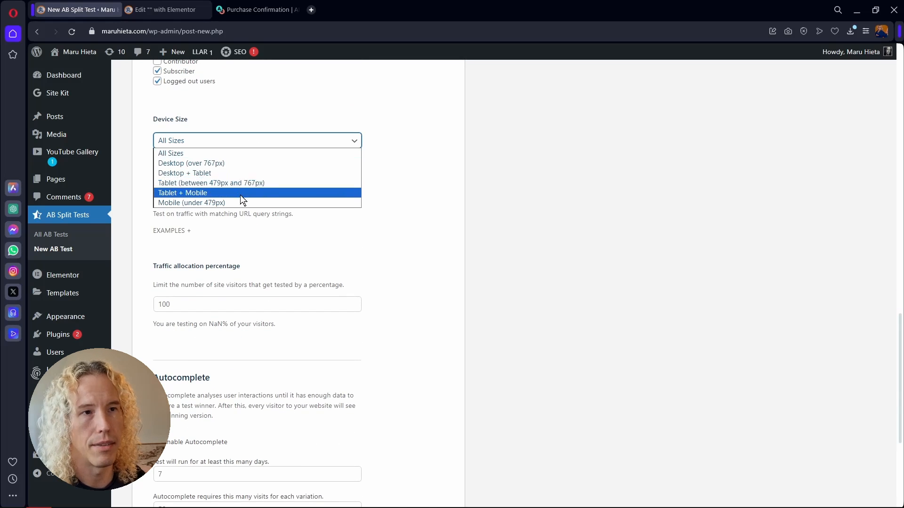
pyautogui.click(170, 153)
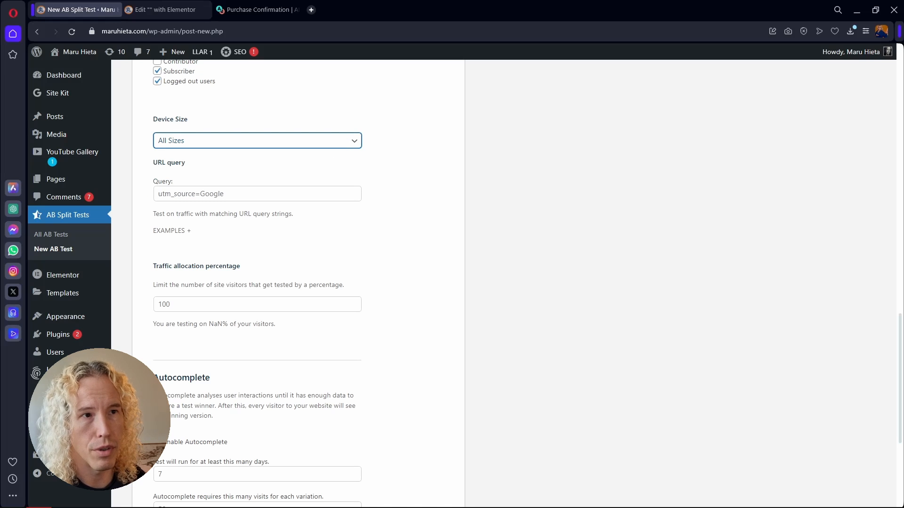
pyautogui.moveTo(375, 198)
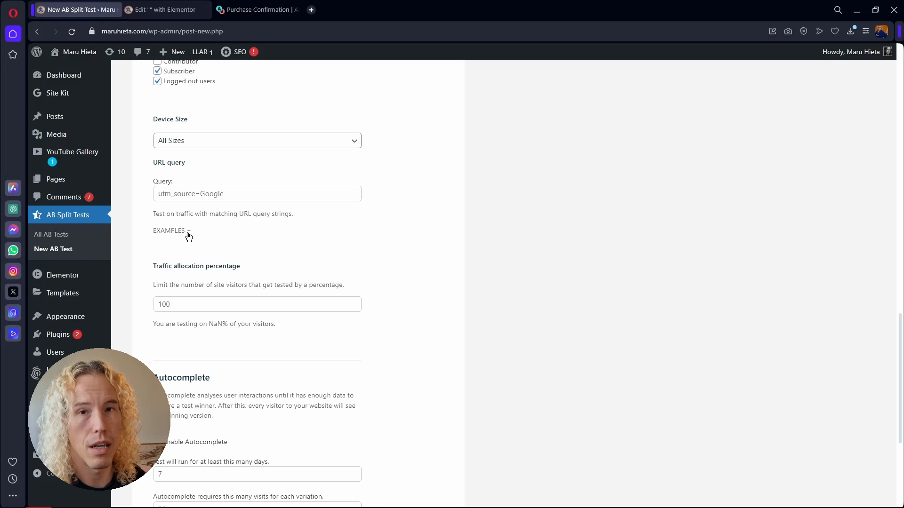
pyautogui.click(171, 231)
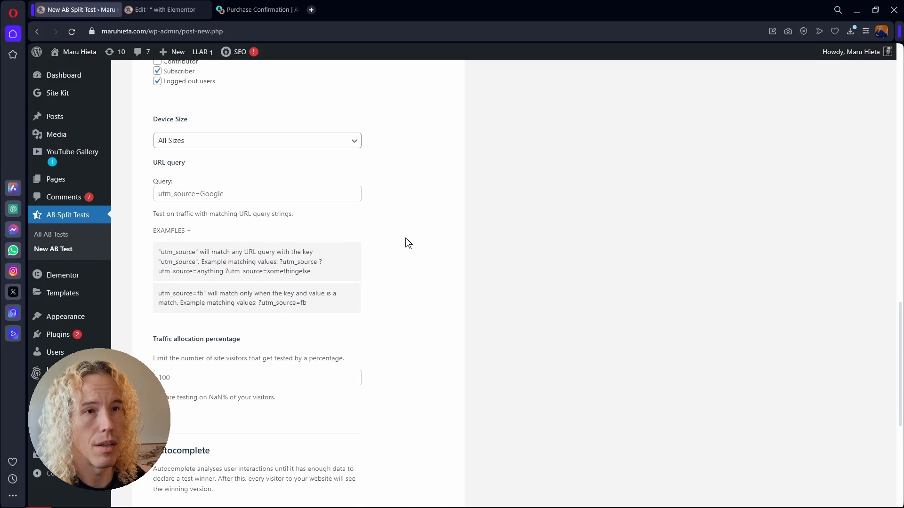
pyautogui.moveTo(339, 264)
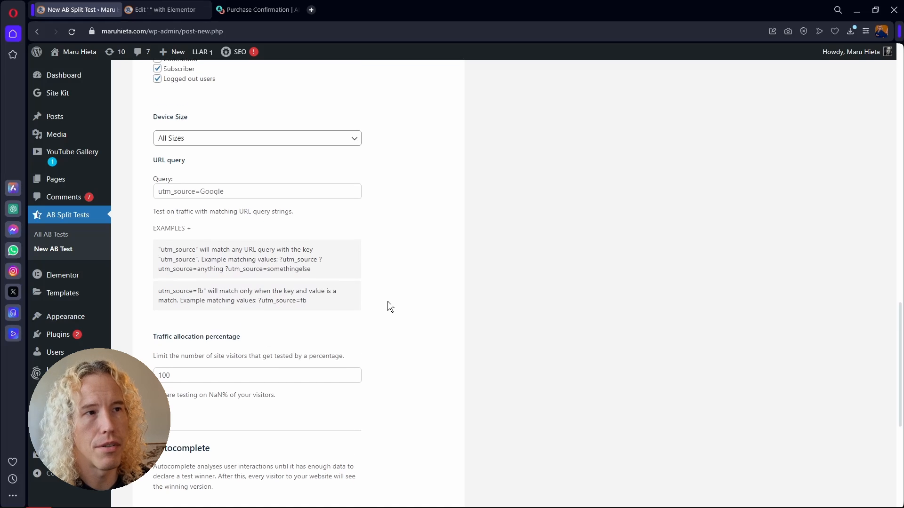
pyautogui.scroll(-3)
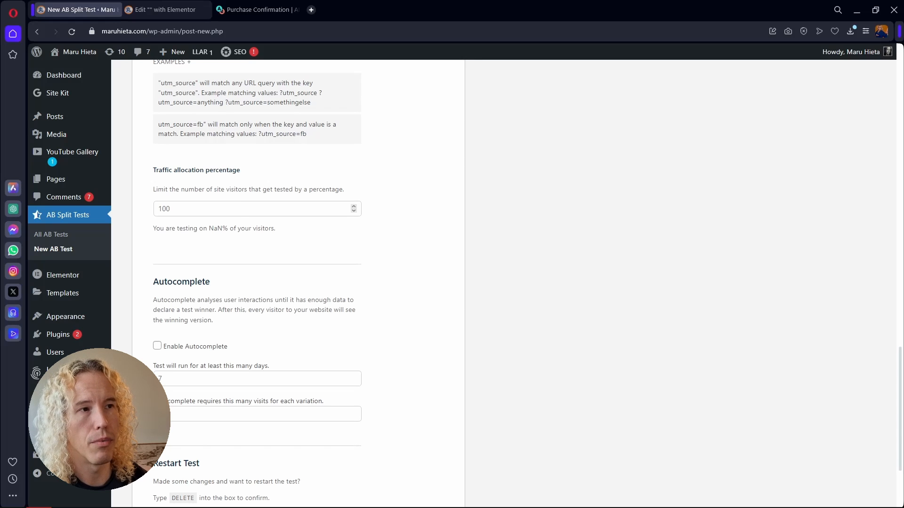
# Set the Traffic allocation percentage to 100 and view the traffic split examples.
pyautogui.click(254, 209)
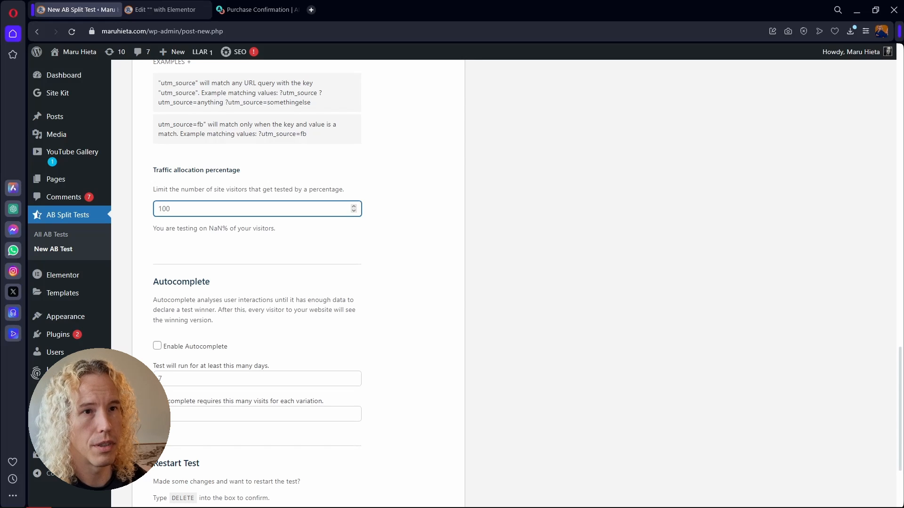
pyautogui.click(230, 209)
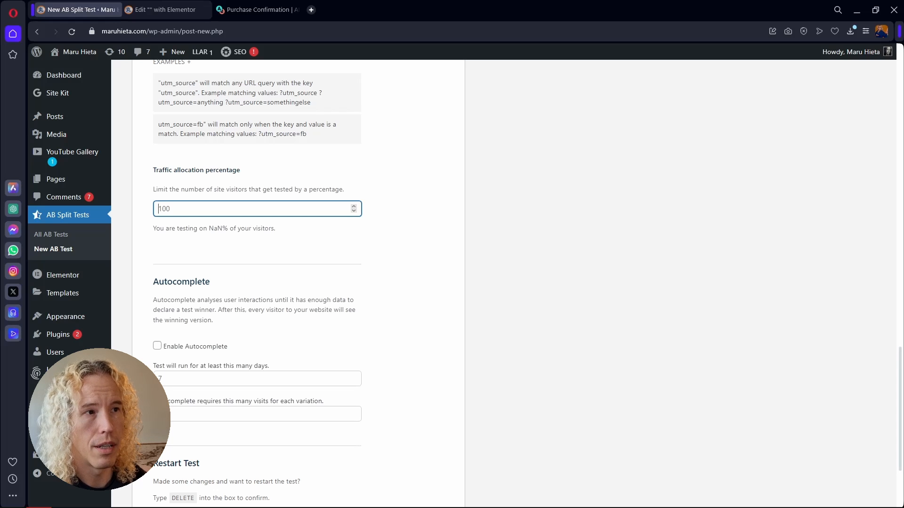
pyautogui.write('50')
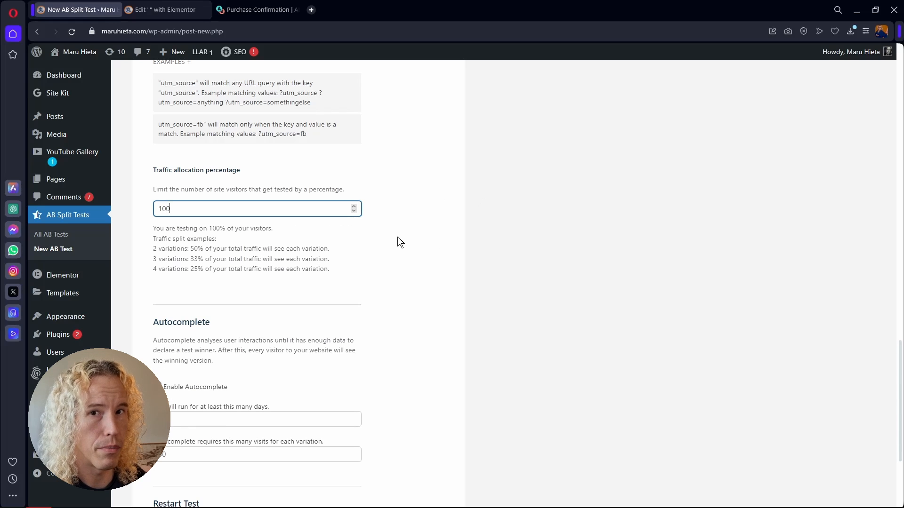
pyautogui.click(391, 281)
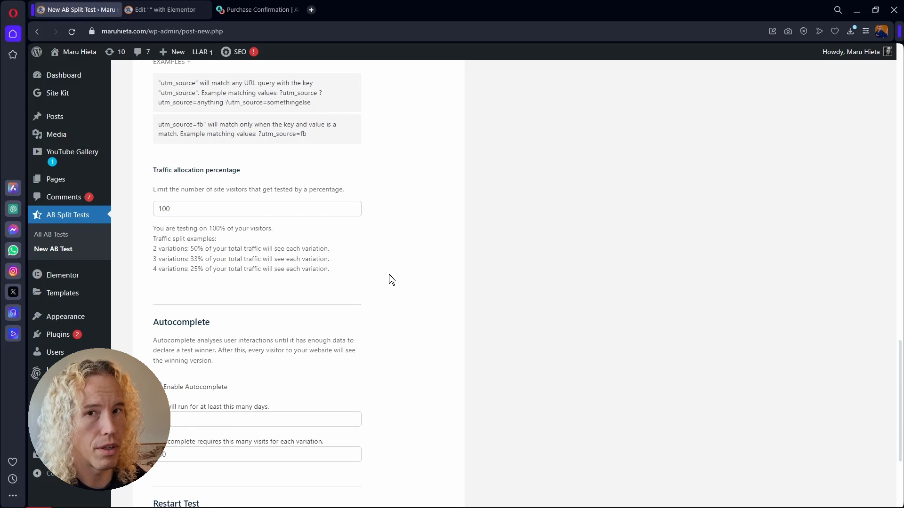
pyautogui.scroll(-3)
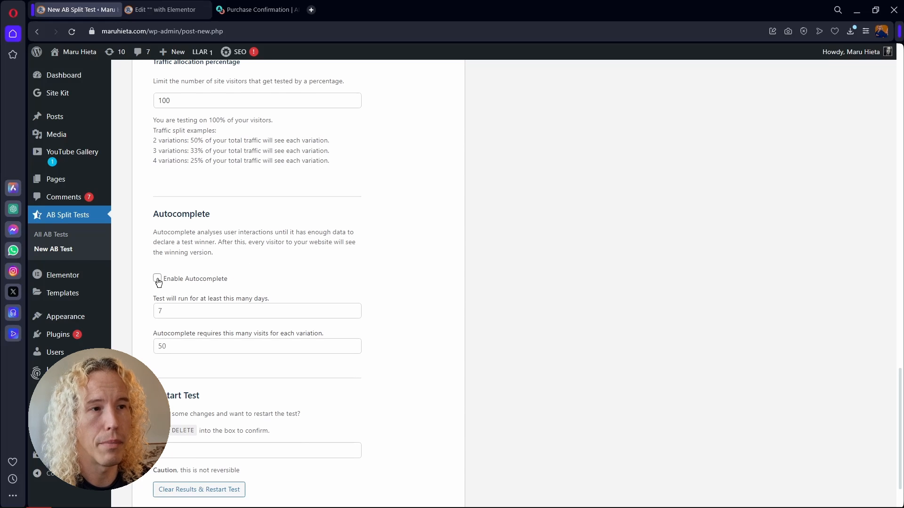
# Enable autocomplete for 1st Test at 100% traffic, after 7 days and 50 visits per variation.
pyautogui.click(157, 279)
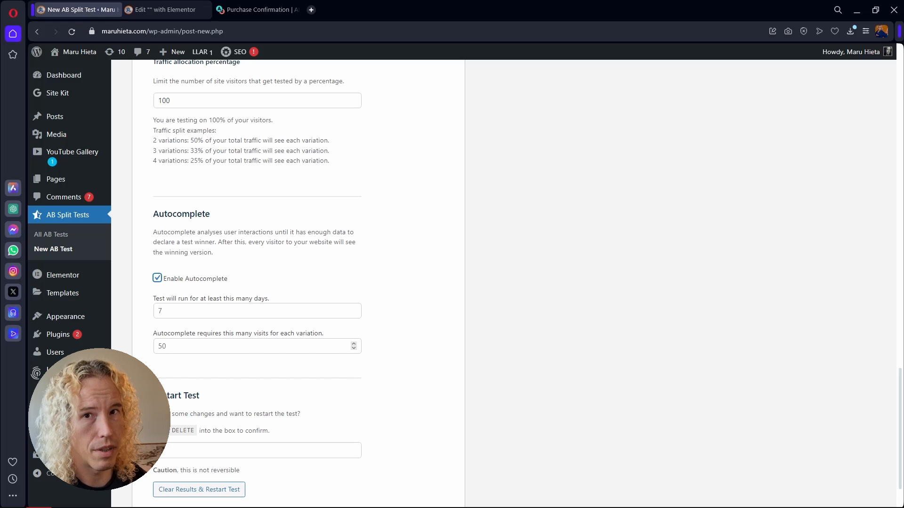
pyautogui.click(257, 346)
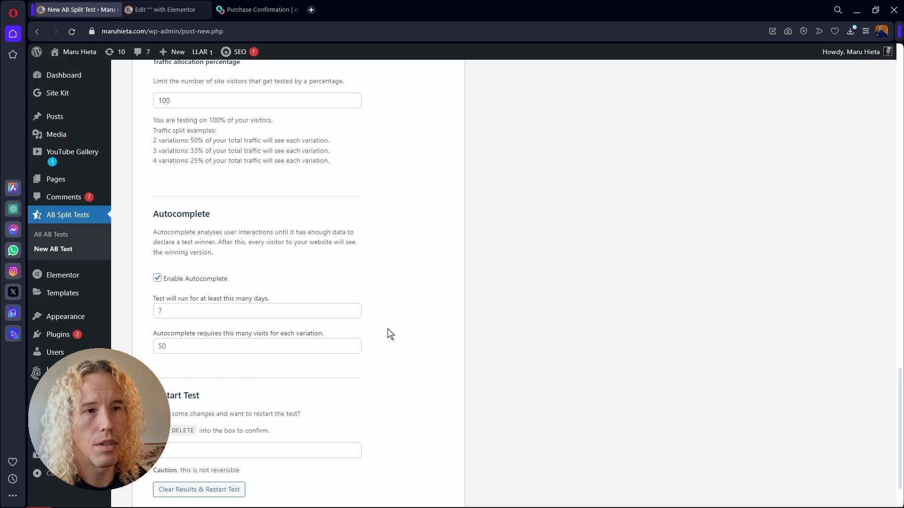
pyautogui.scroll(-3)
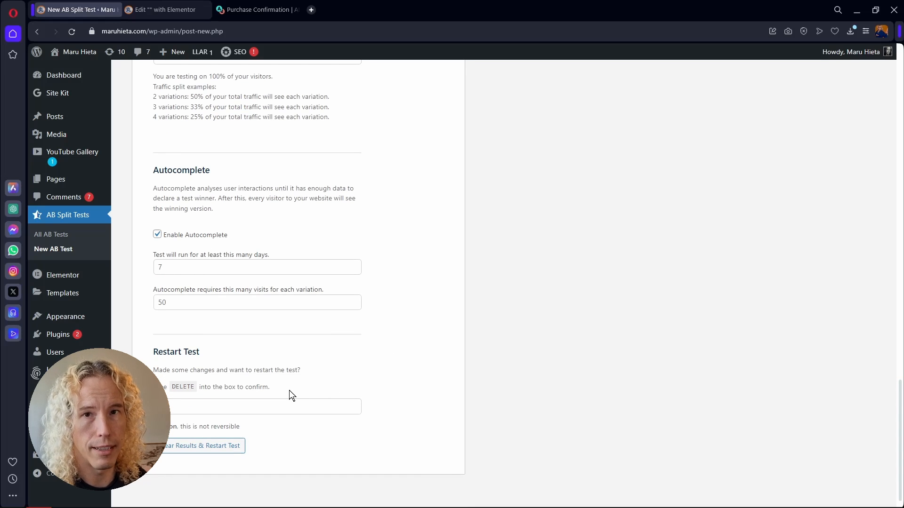
pyautogui.scroll(3)
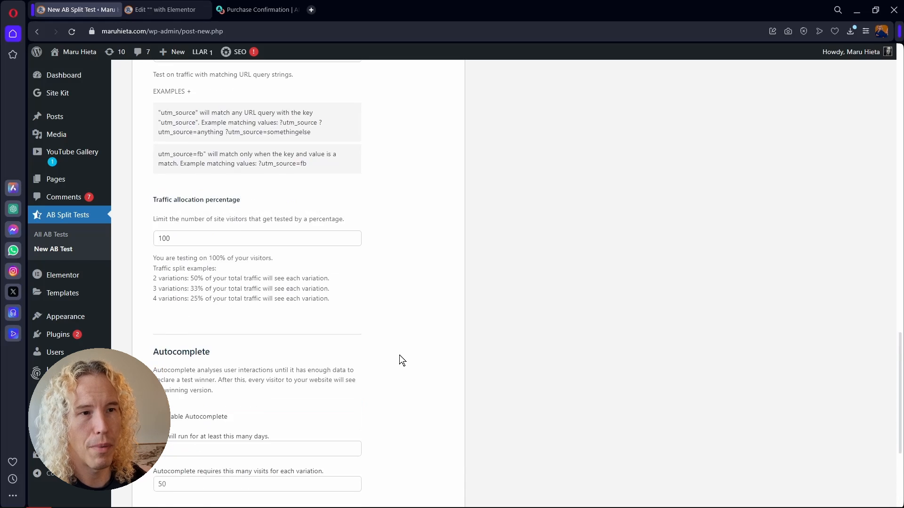
# Start the 1st Test, then switch to the landing page's Elementor editor tab.
pyautogui.scroll(3)
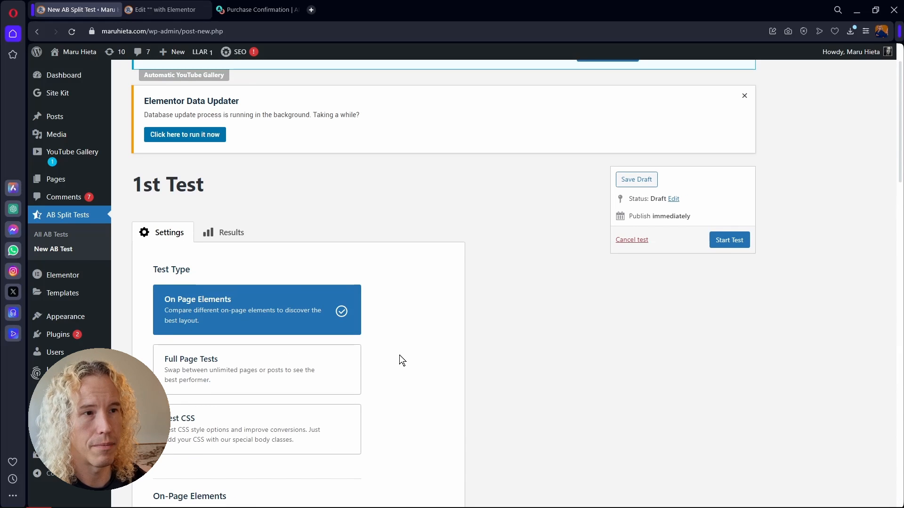
pyautogui.click(729, 240)
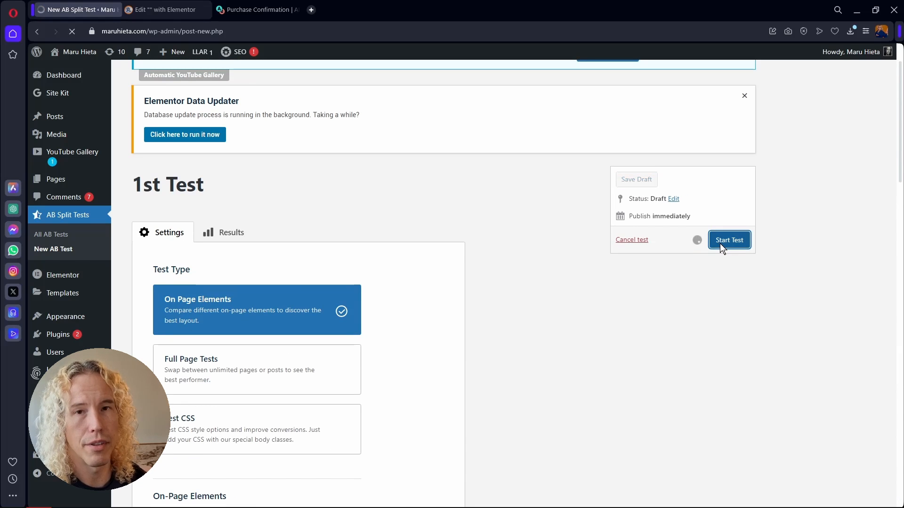
pyautogui.click(729, 240)
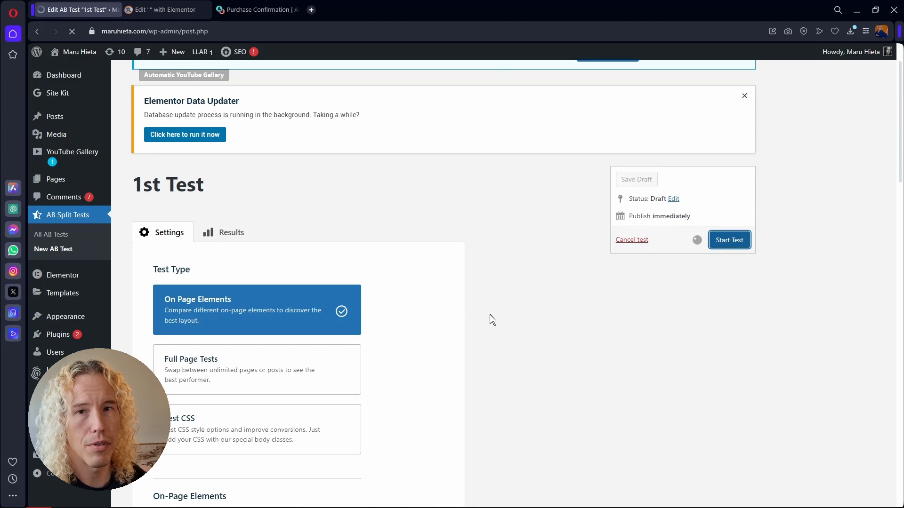
pyautogui.click(729, 240)
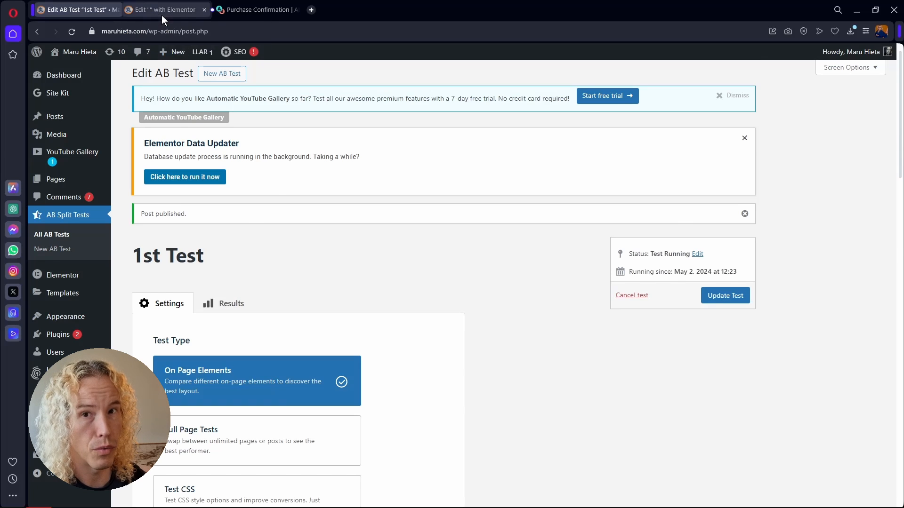
pyautogui.click(165, 10)
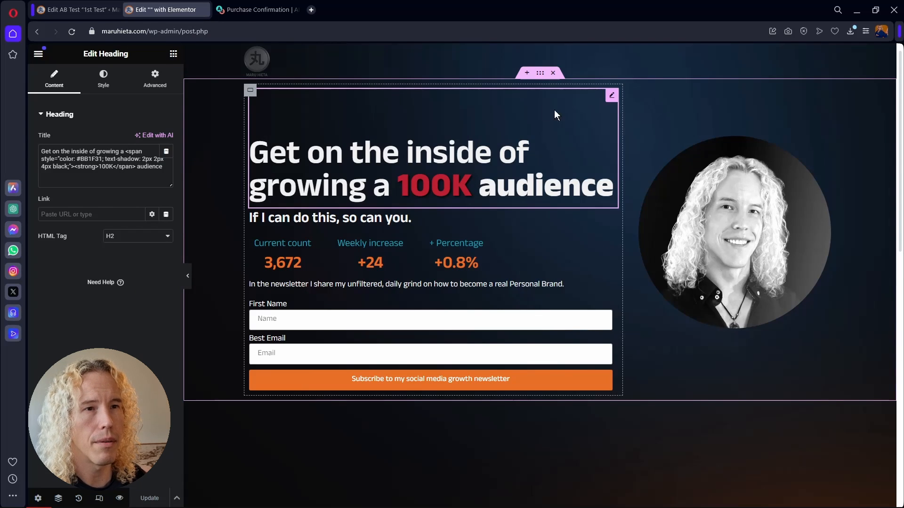
pyautogui.moveTo(215, 153)
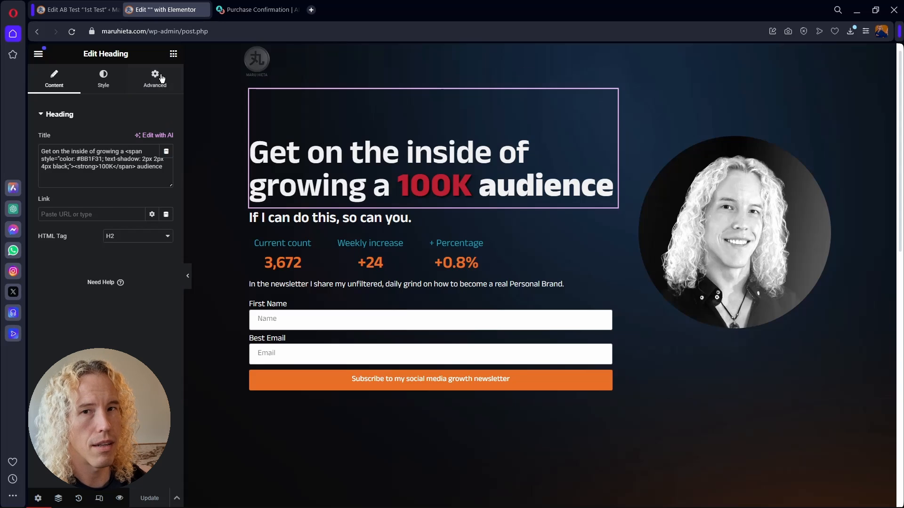
# Assign the headline to AB Split Test experiment '1st Test' as variation 'Control'.
pyautogui.click(154, 78)
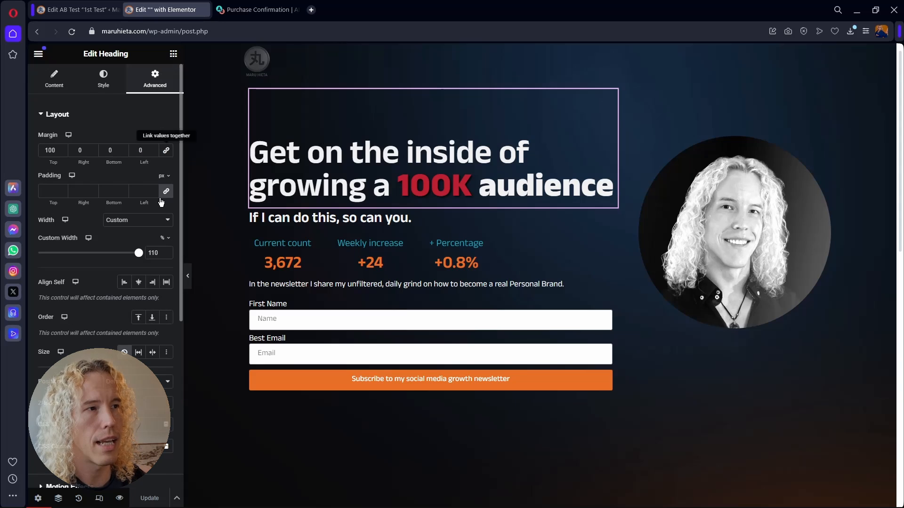
pyautogui.scroll(-3)
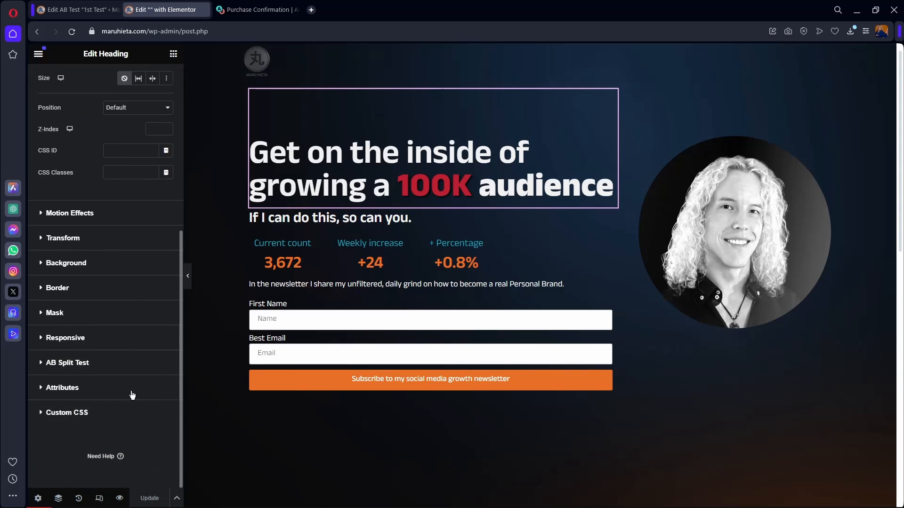
pyautogui.click(67, 363)
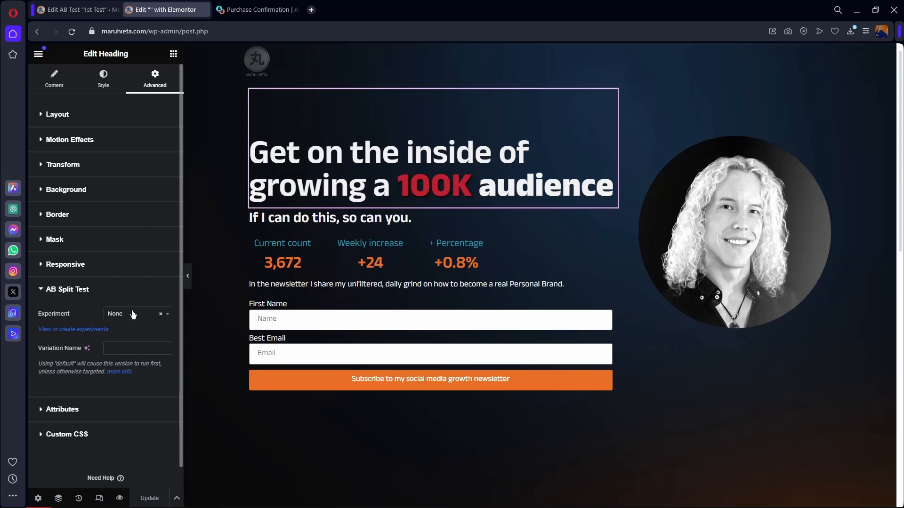
pyautogui.click(137, 313)
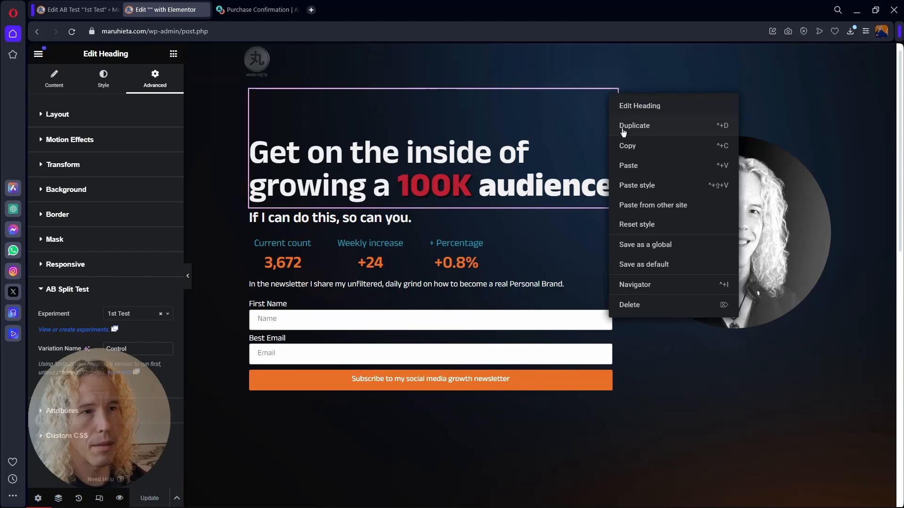
# Duplicate the headline as variation 'Treatment' reading 'Unlock the Secrets to building a 100K audience'.
pyautogui.click(635, 125)
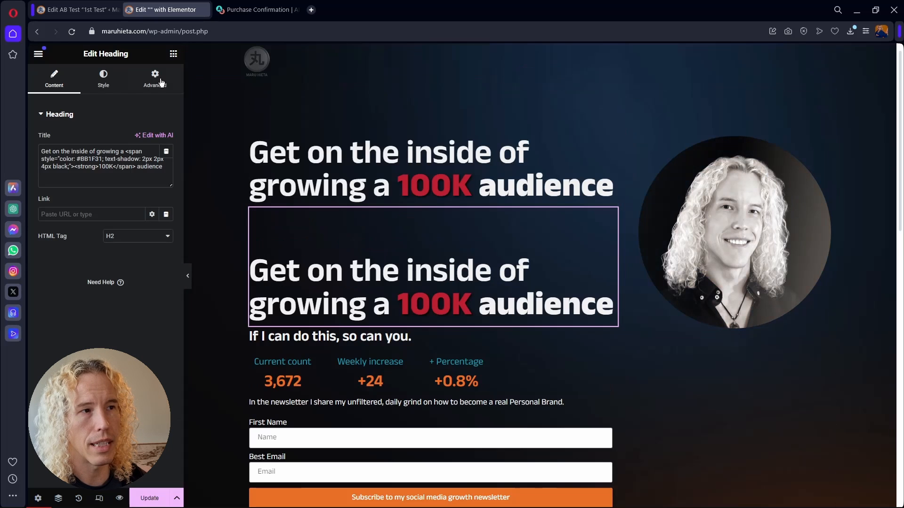
pyautogui.click(155, 78)
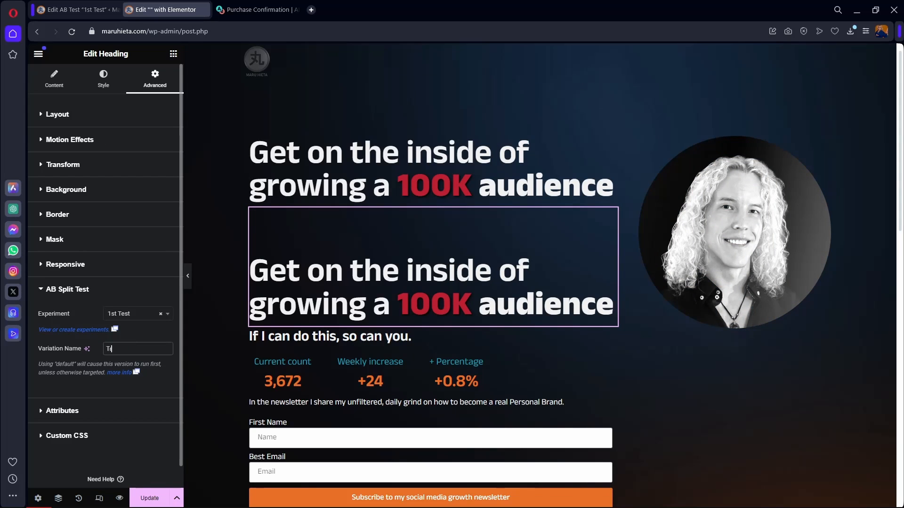
pyautogui.click(54, 78)
pyautogui.write('Unlock the Secrets to b')
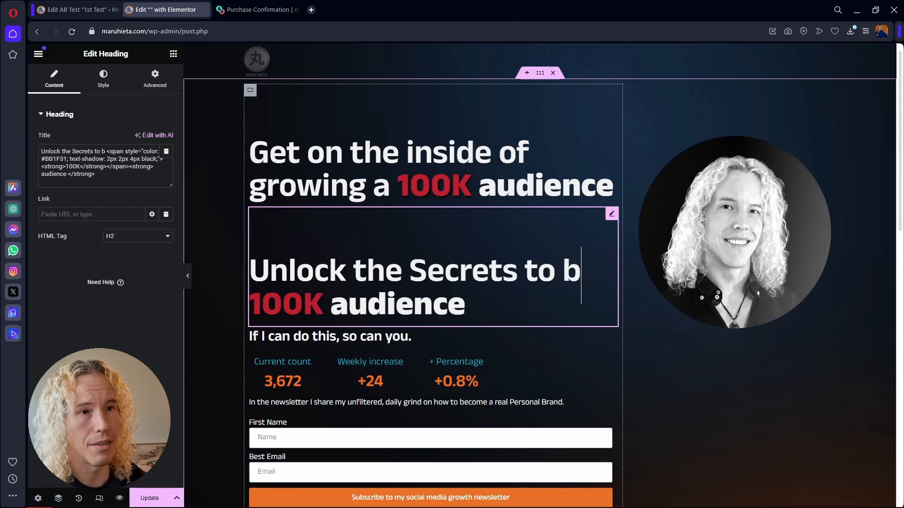
pyautogui.write('uilding a')
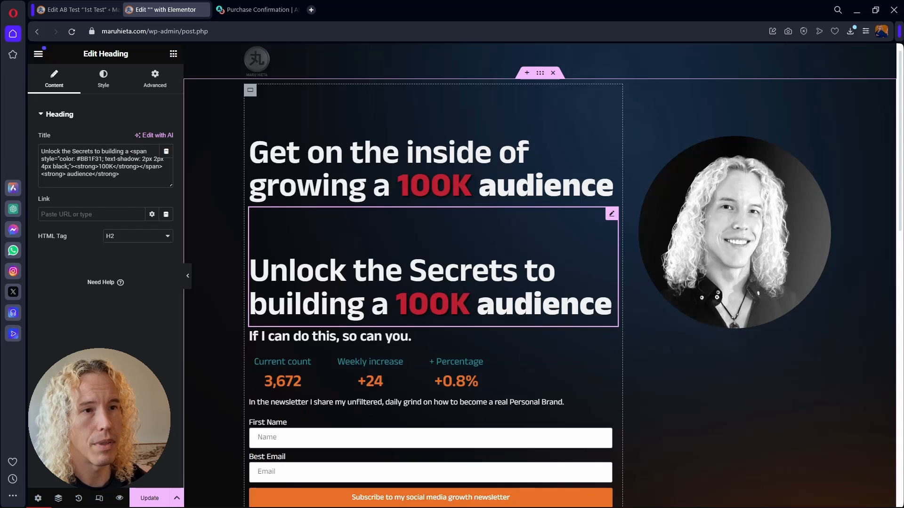
pyautogui.scroll(3)
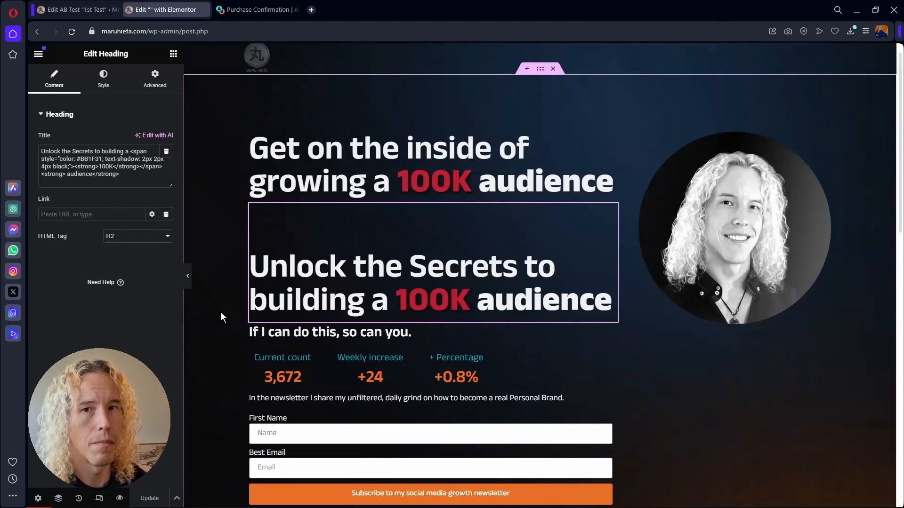
# Preview the live page with the Treatment headline, then reopen the 1st Test settings.
pyautogui.click(39, 54)
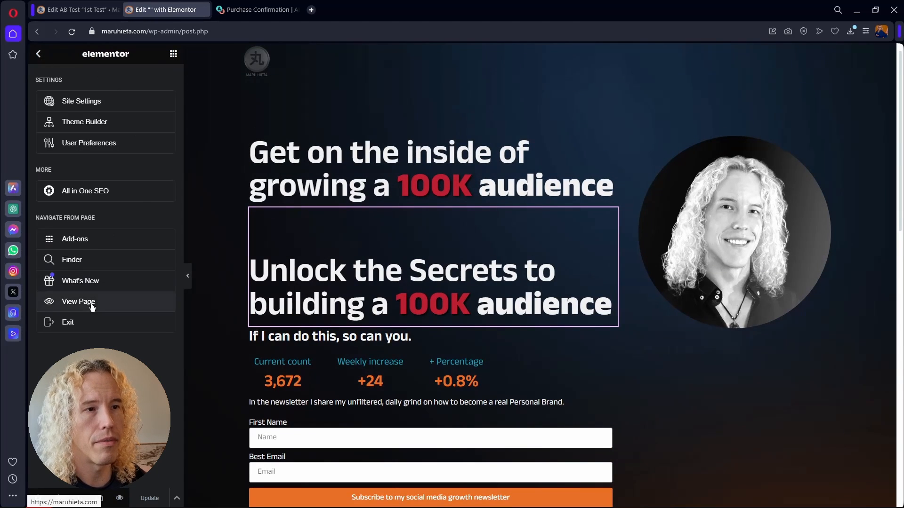
pyautogui.click(78, 302)
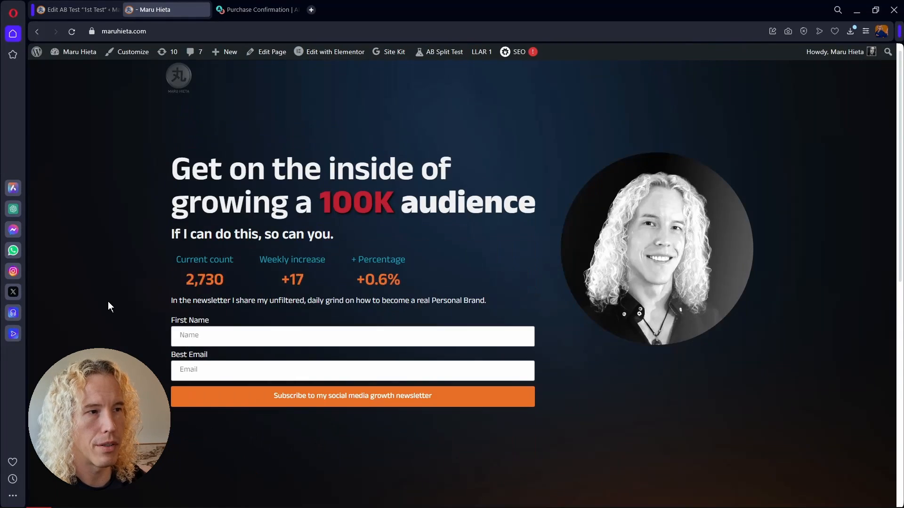
pyautogui.click(444, 51)
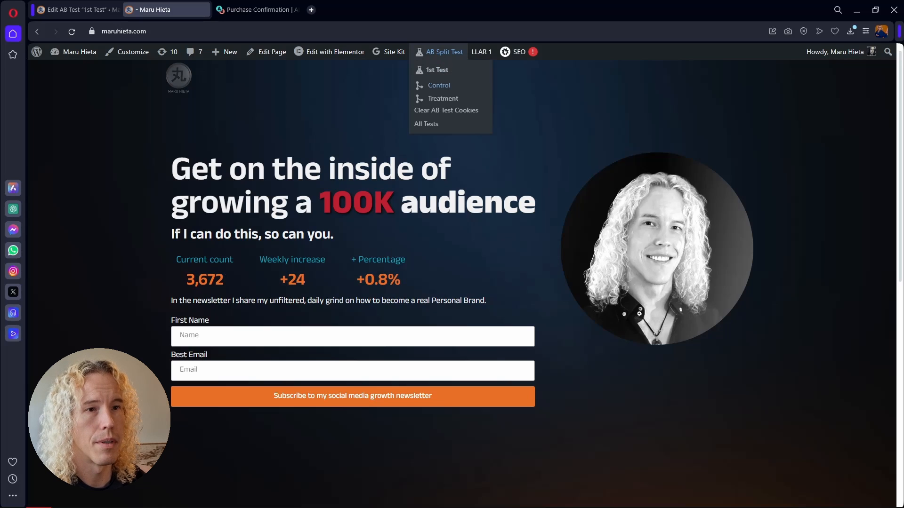
pyautogui.click(442, 98)
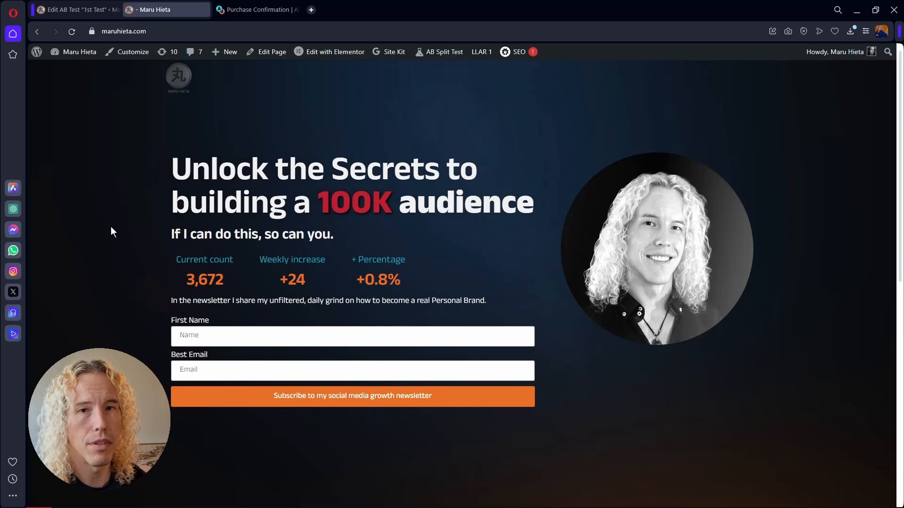
pyautogui.click(75, 10)
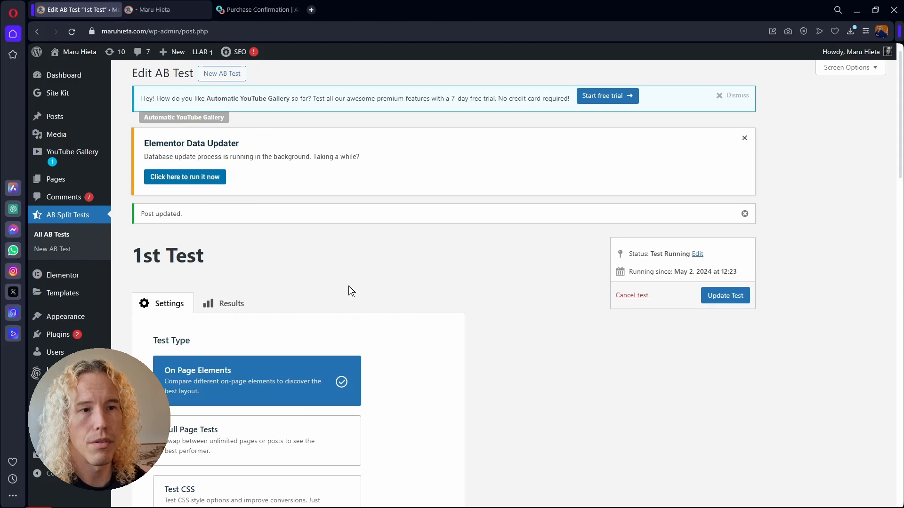
# Review Headline #1 results showing Treatment at 86% winning chance, then return to the live page.
pyautogui.click(52, 234)
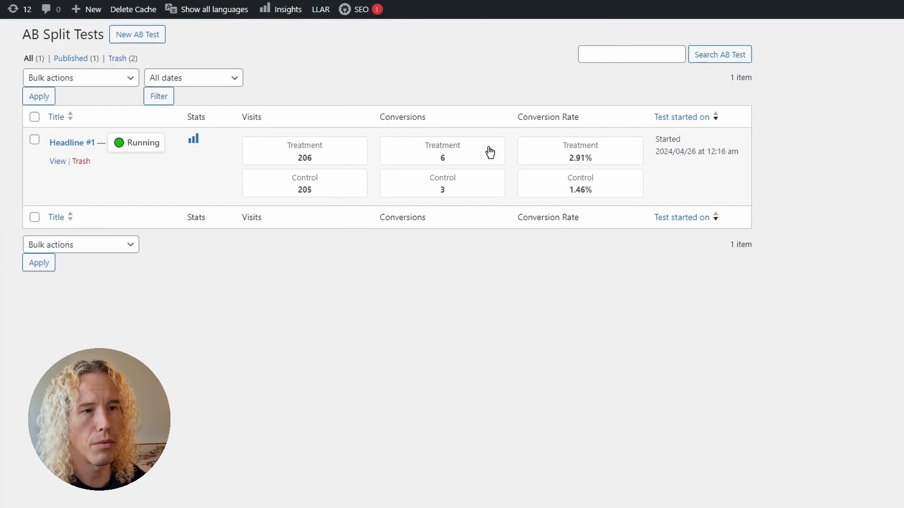
pyautogui.moveTo(630, 162)
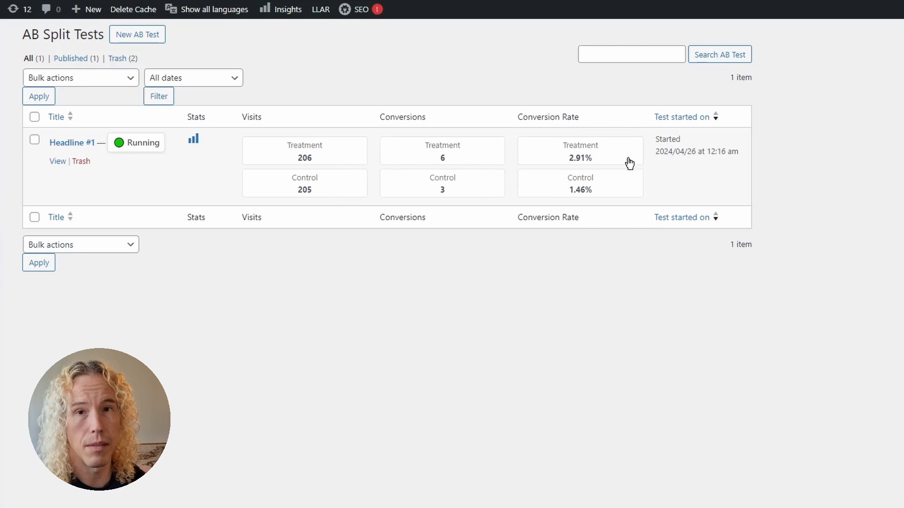
pyautogui.moveTo(282, 277)
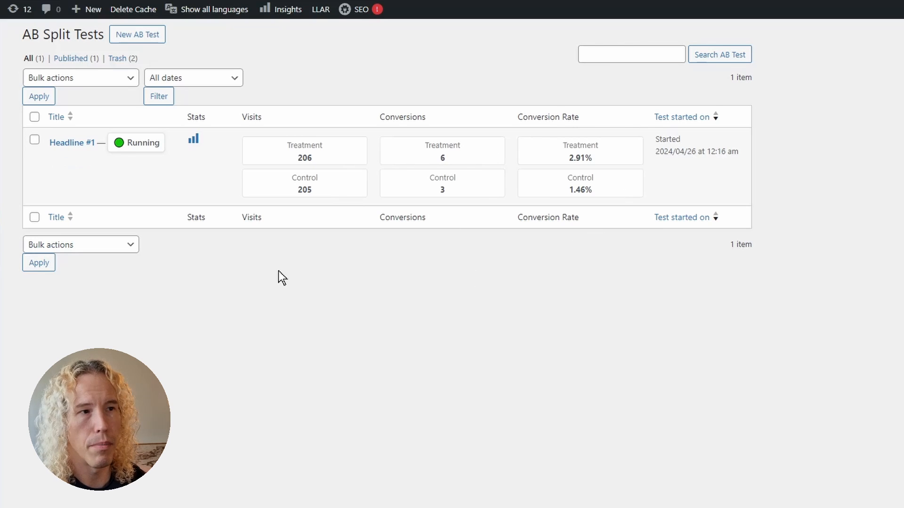
pyautogui.moveTo(72, 142)
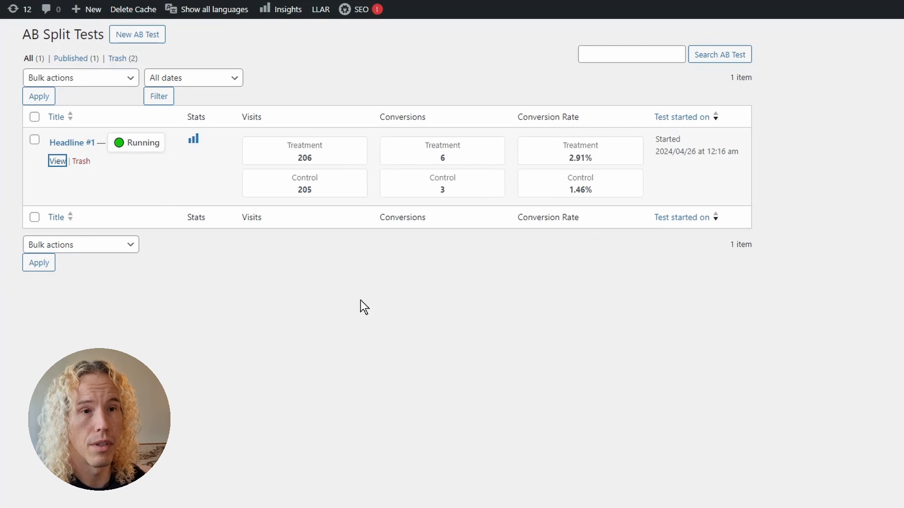
pyautogui.click(73, 142)
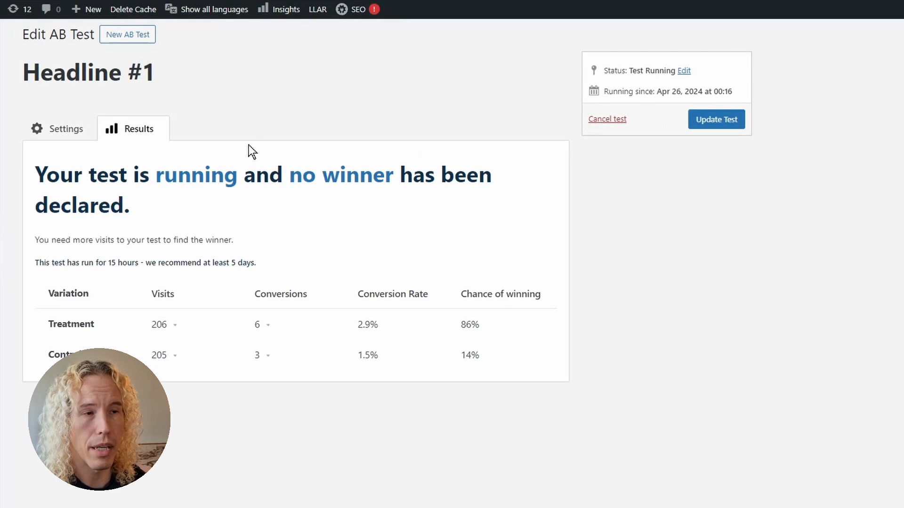
pyautogui.moveTo(488, 410)
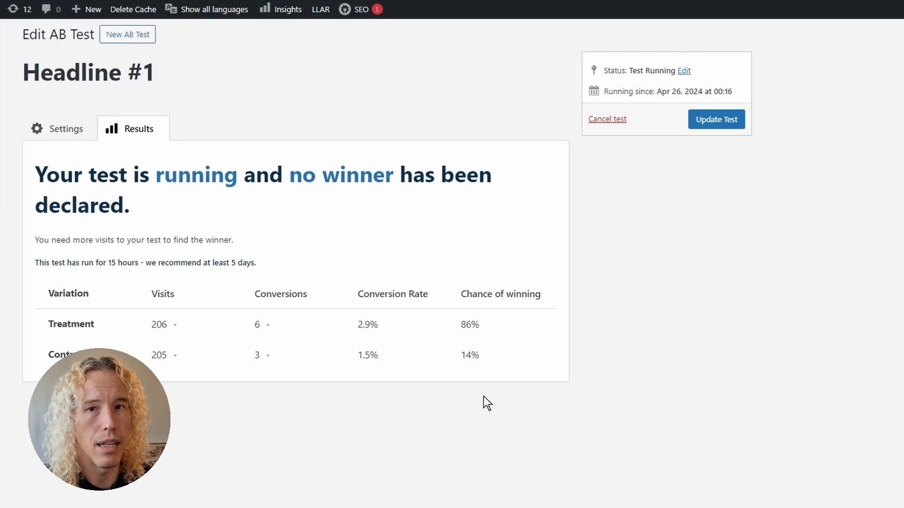
pyautogui.click(156, 10)
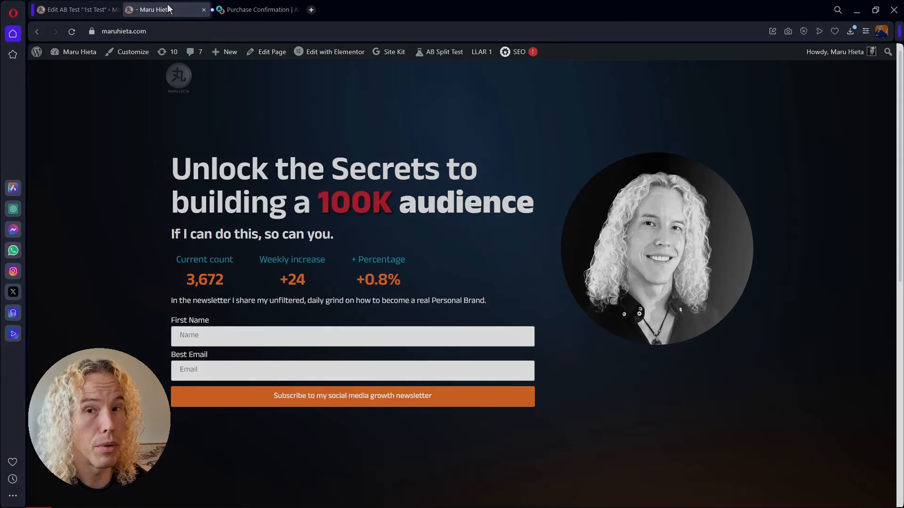
pyautogui.moveTo(98, 239)
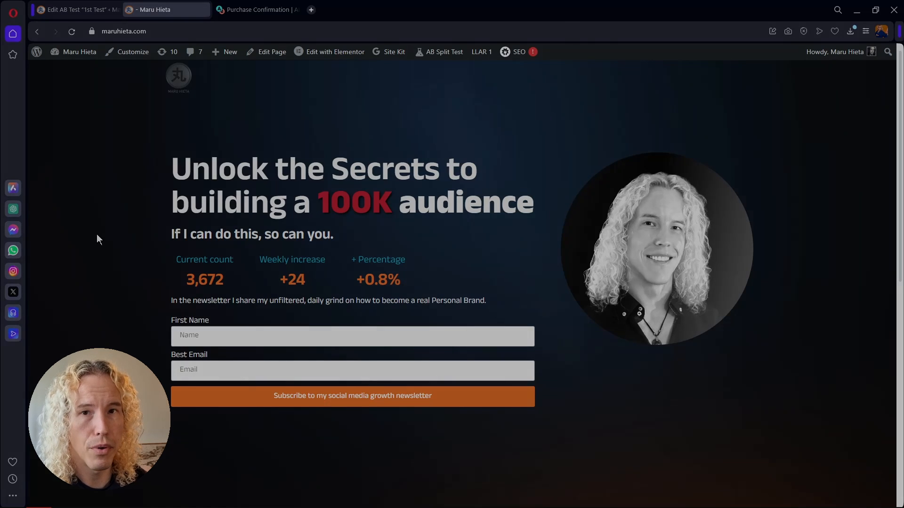